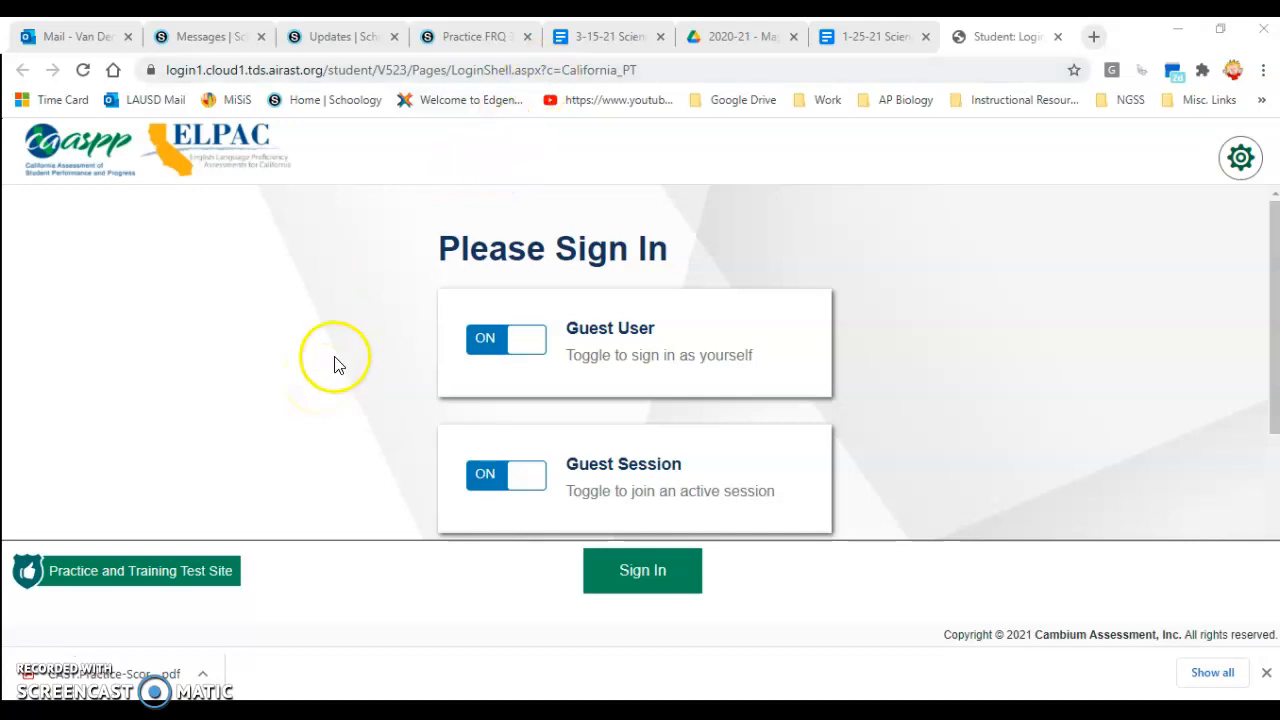
mouse_move(876, 414)
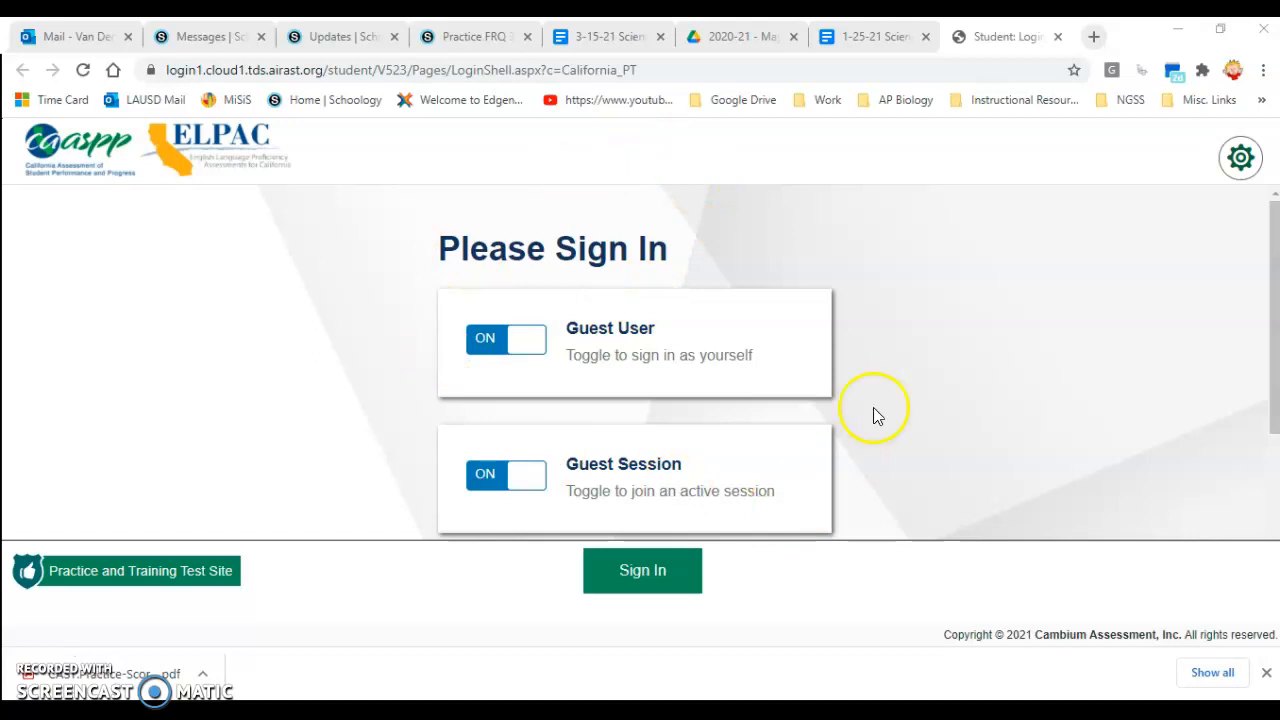
mouse_move(978, 324)
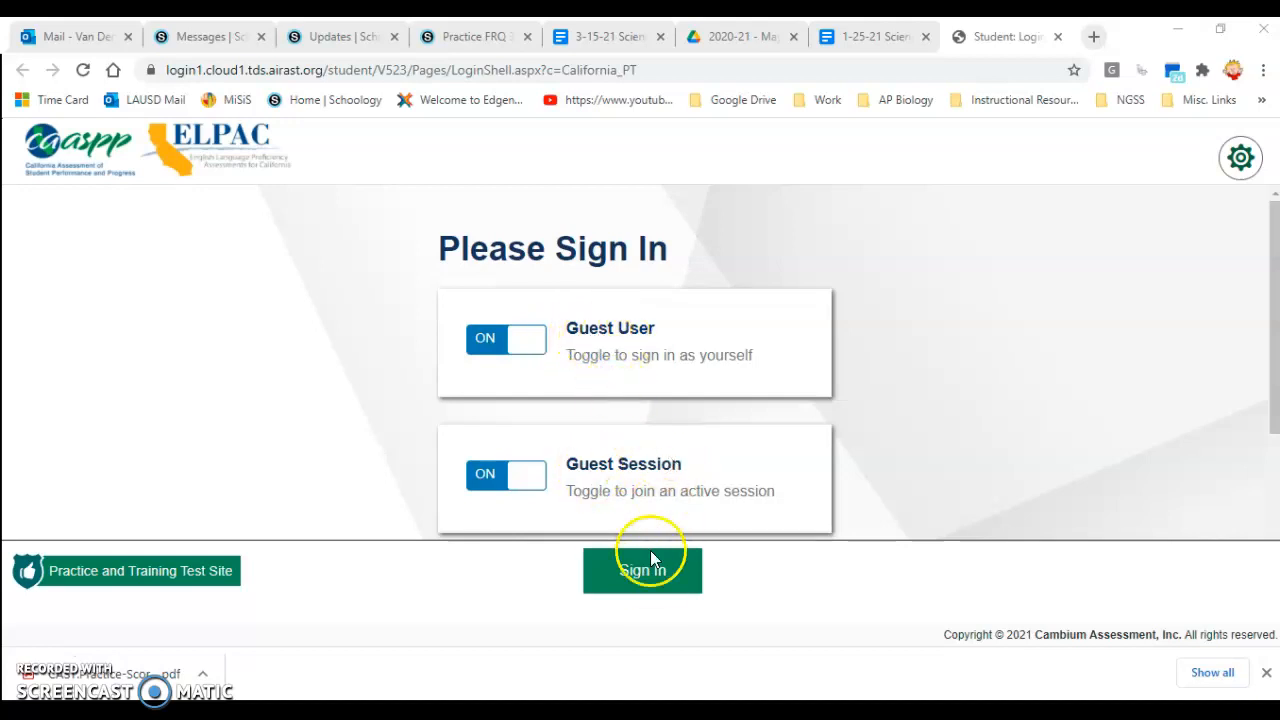
Sign in as a guest user in a guest session.
click(642, 570)
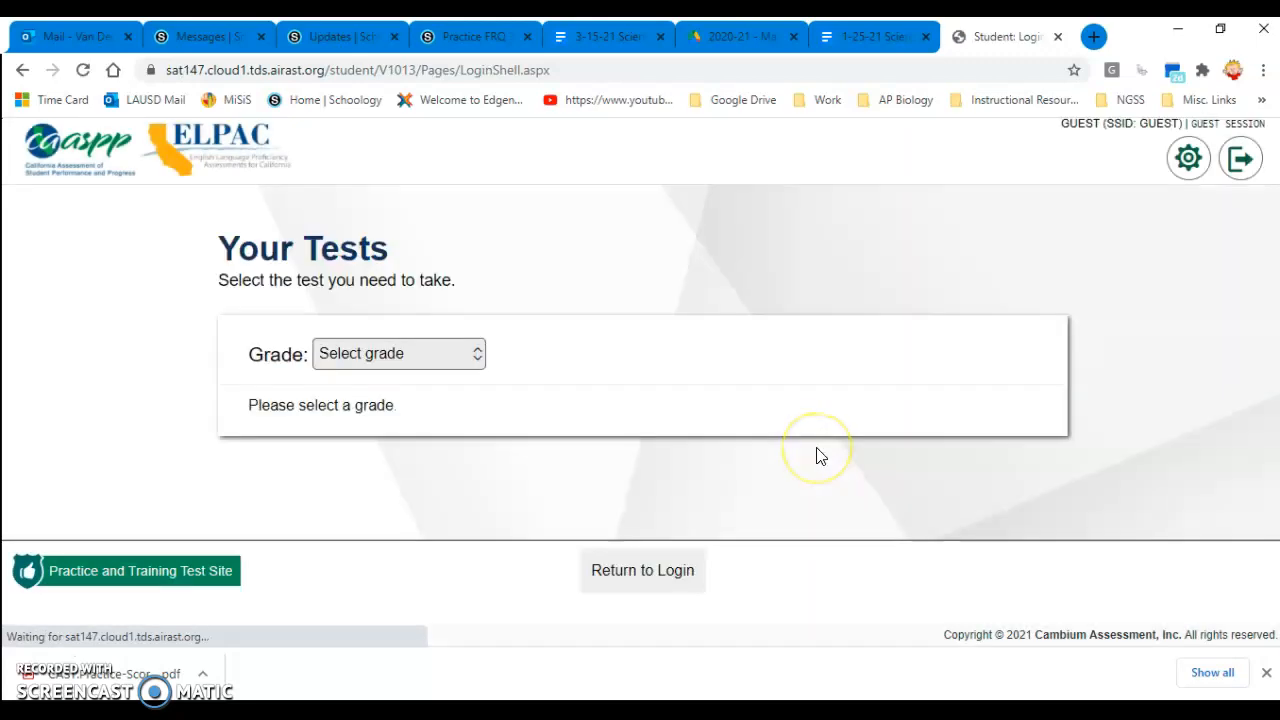
Choose grade 11 and scroll through the list of available tests.
click(398, 352)
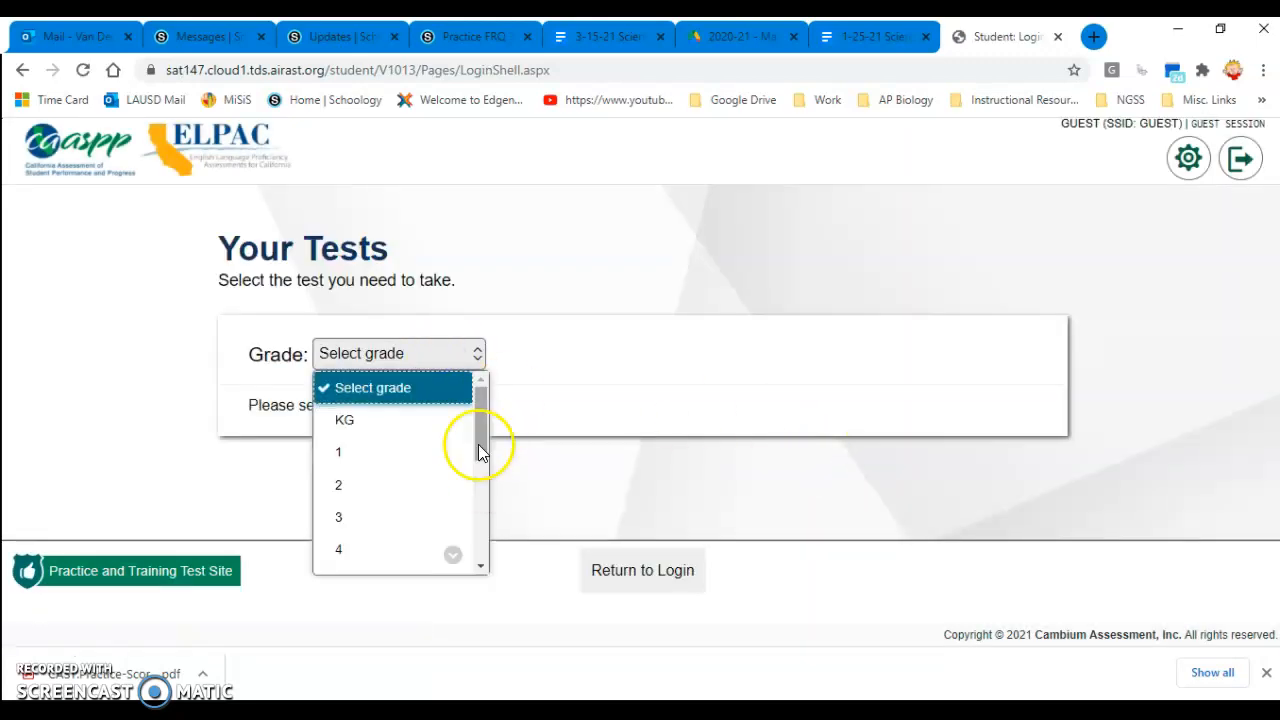
scroll(down, 3)
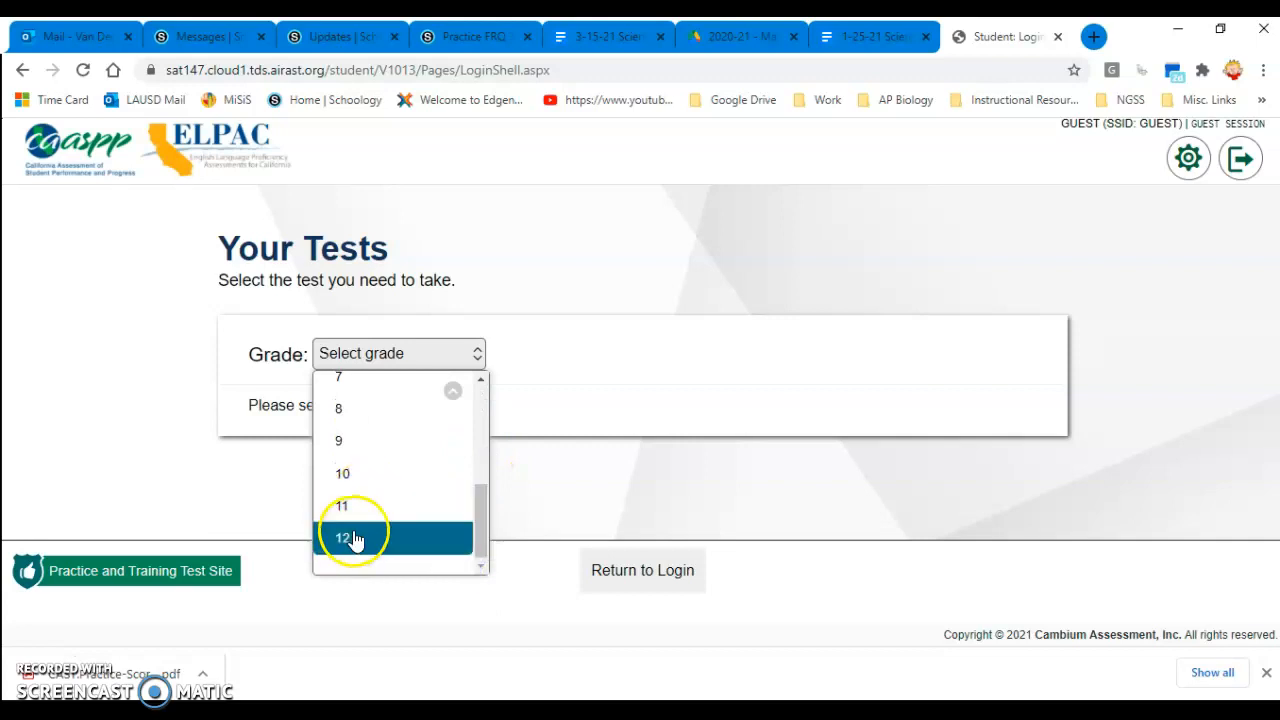
click(340, 506)
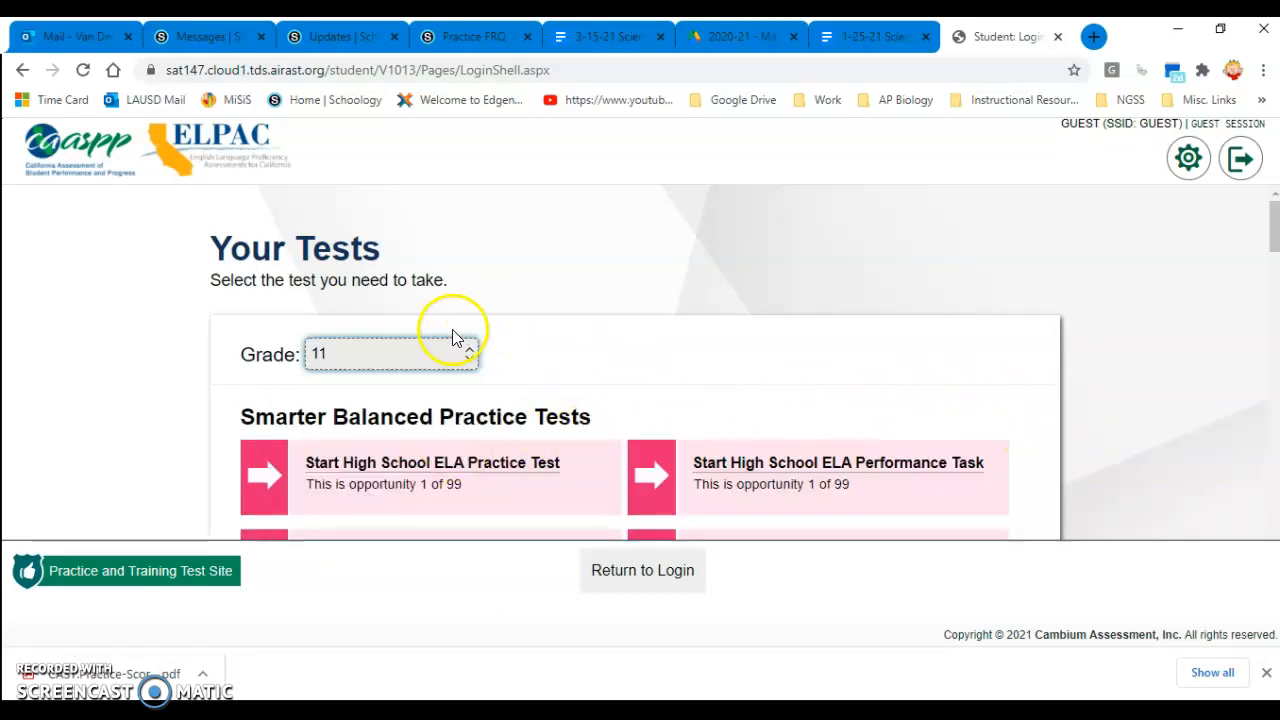
mouse_move(1040, 390)
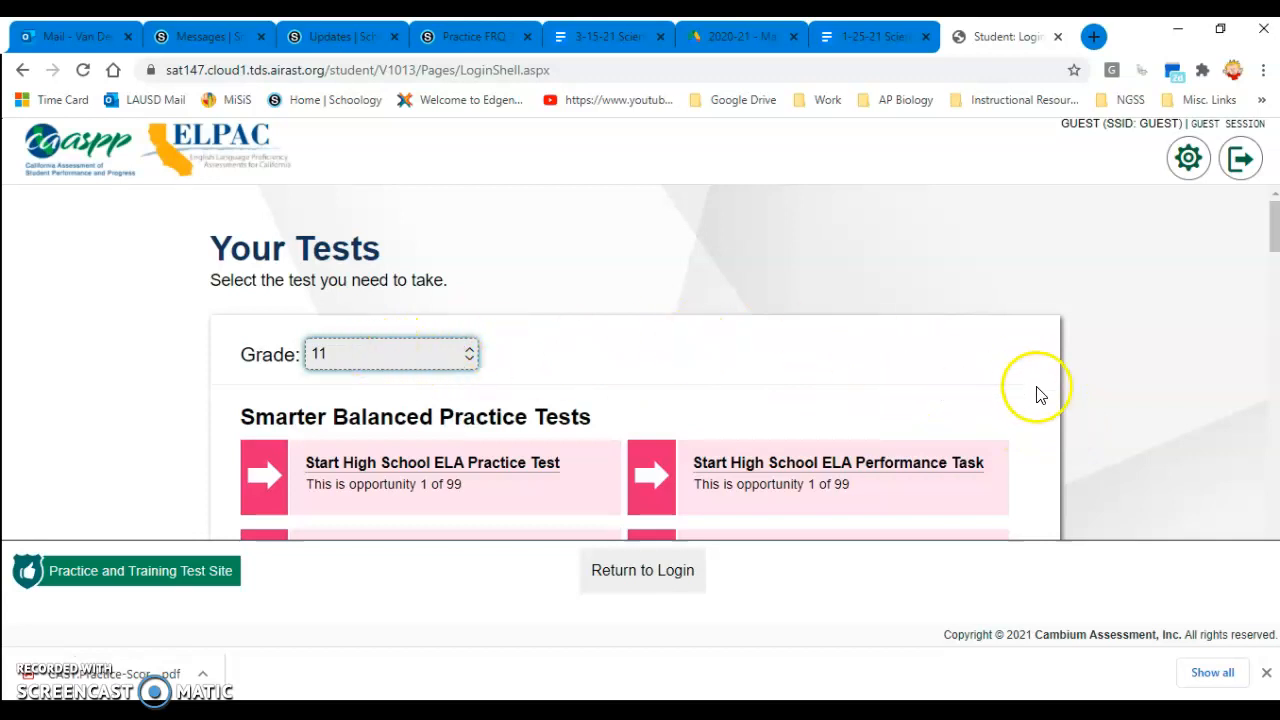
scroll(down, 3)
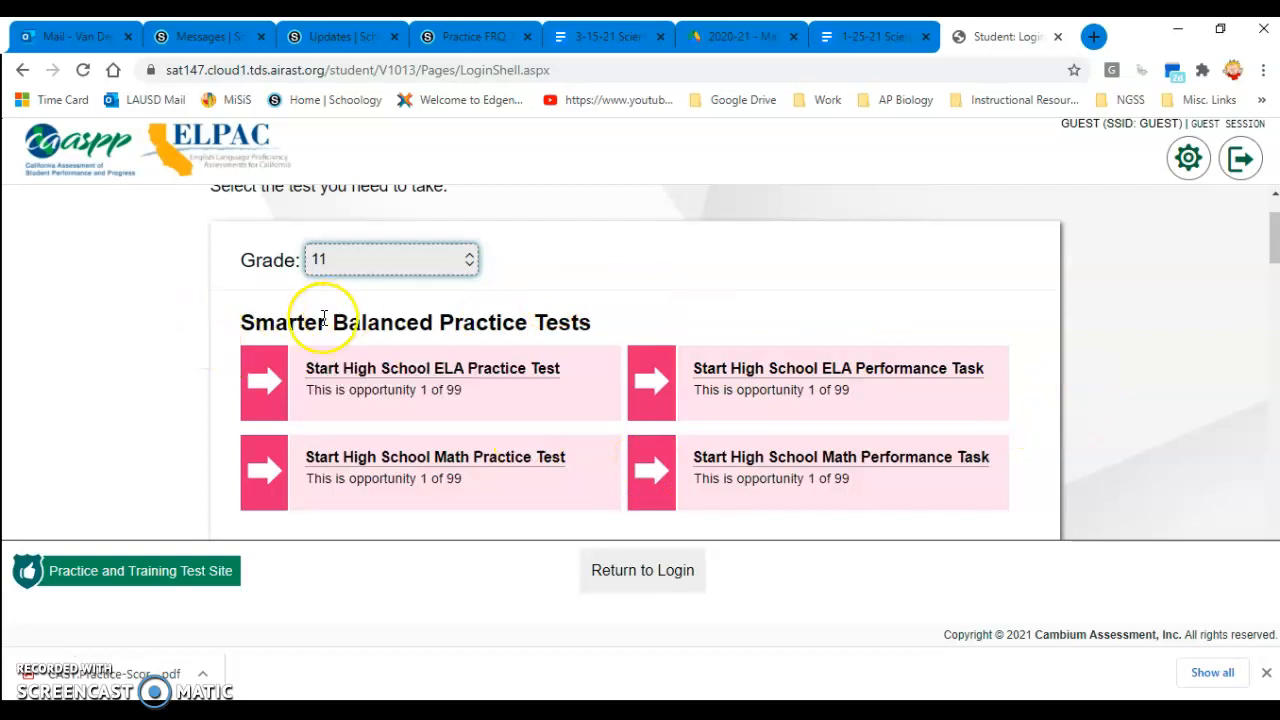
scroll(down, 3)
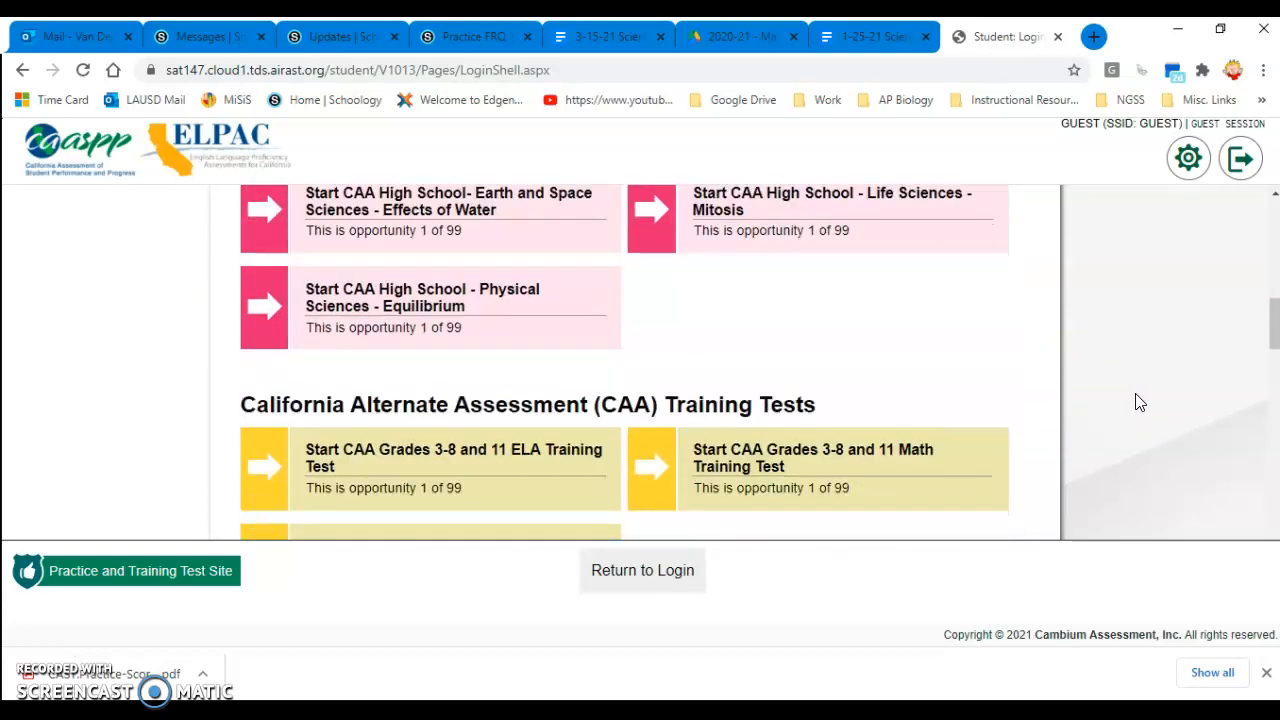
scroll(down, 3)
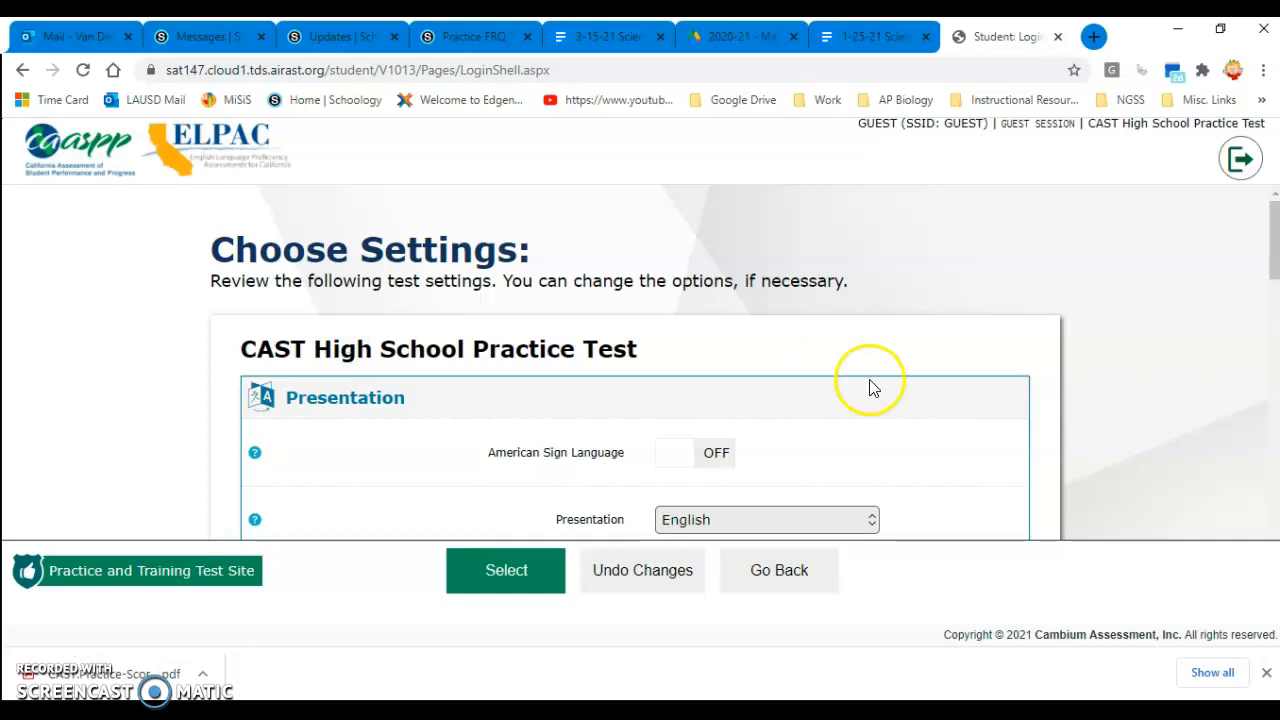
Accept the default CAST High School Practice Test settings with Select.
scroll(down, 3)
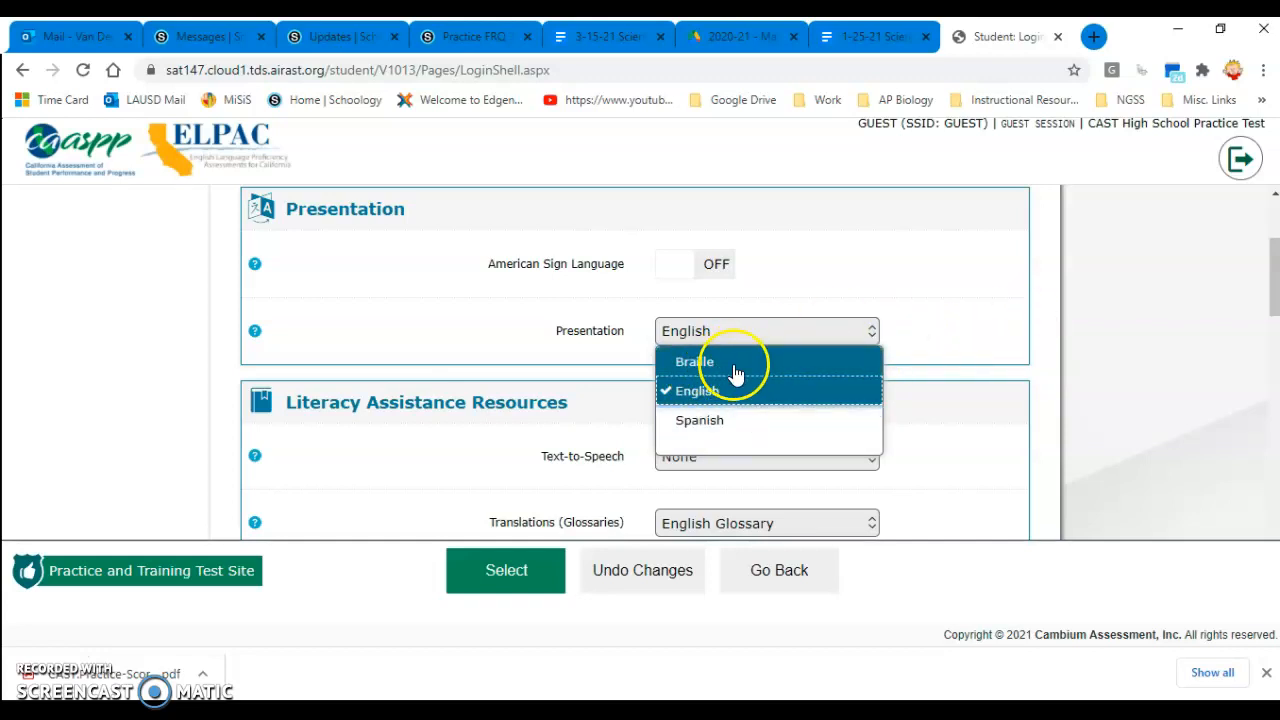
mouse_move(728, 420)
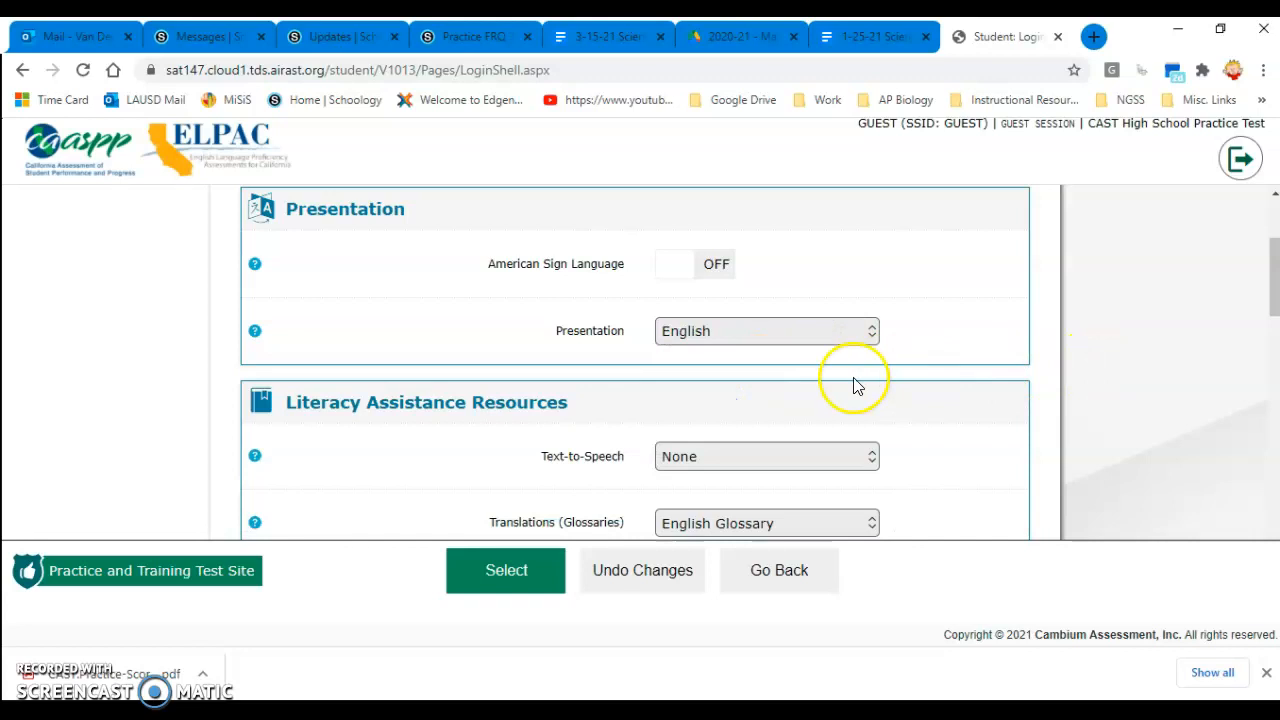
scroll(down, 3)
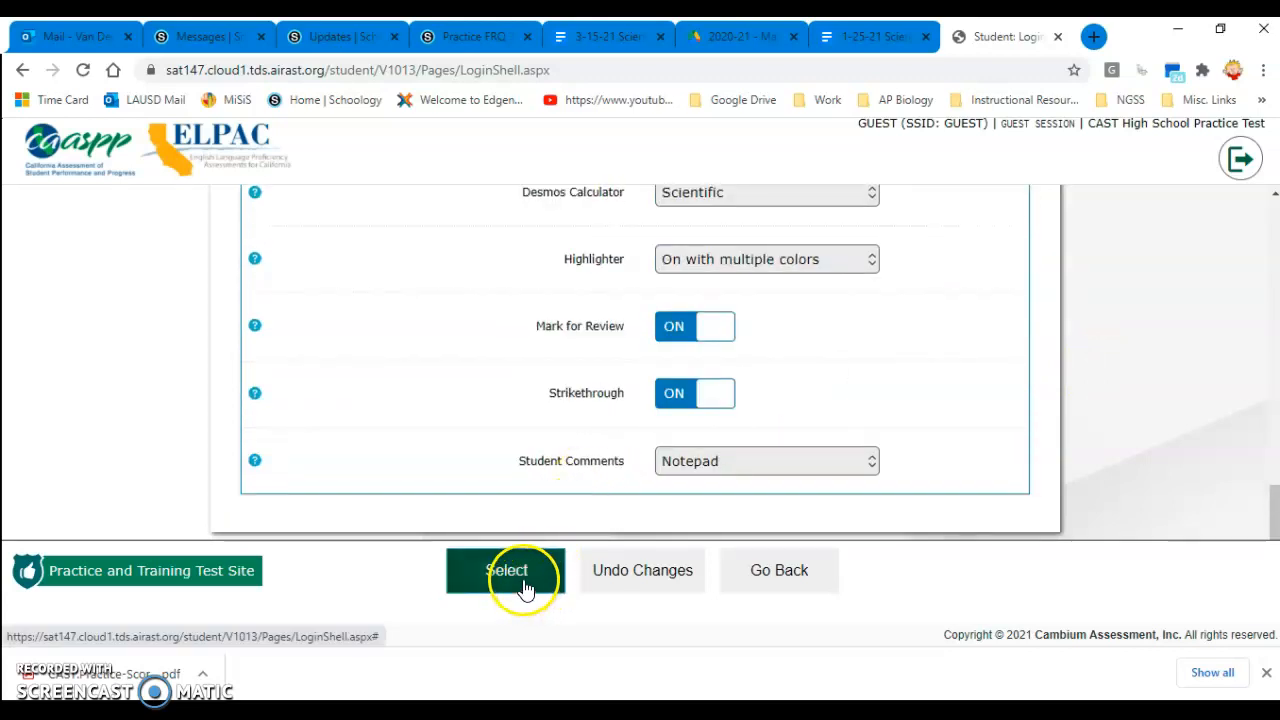
click(506, 570)
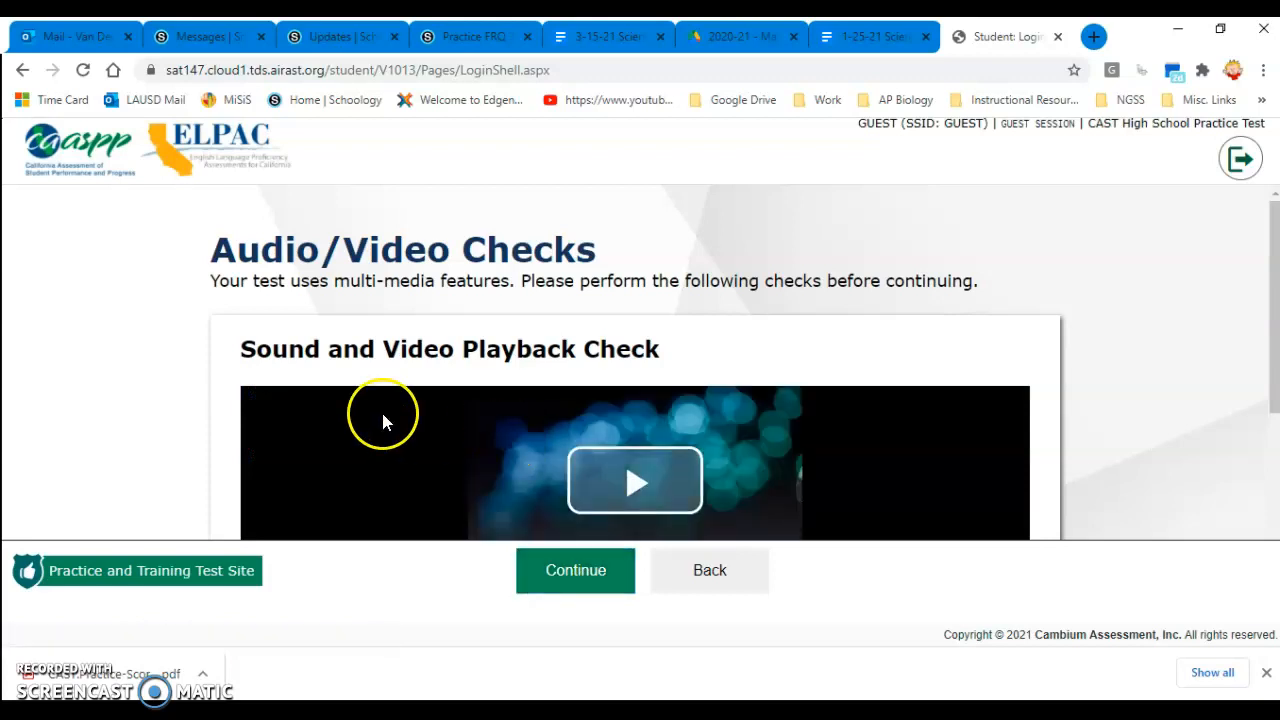
Play the sample sound and video, then continue past the playback check.
scroll(down, 3)
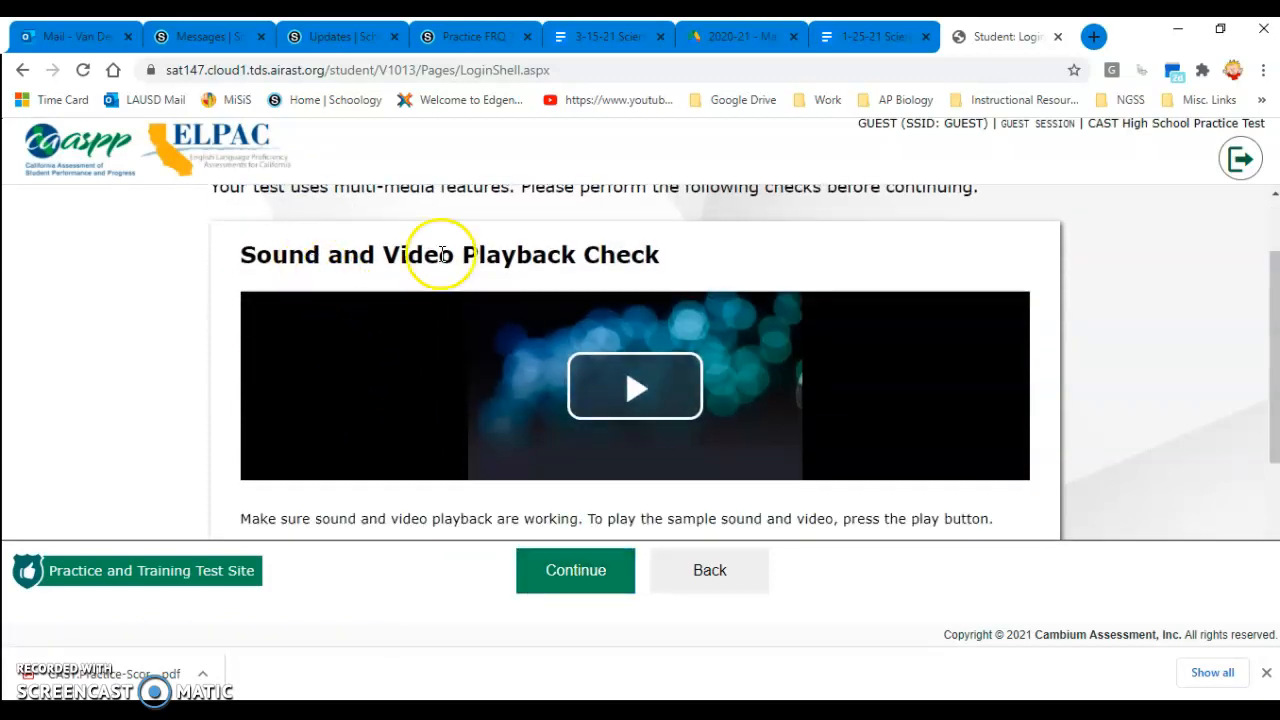
click(634, 388)
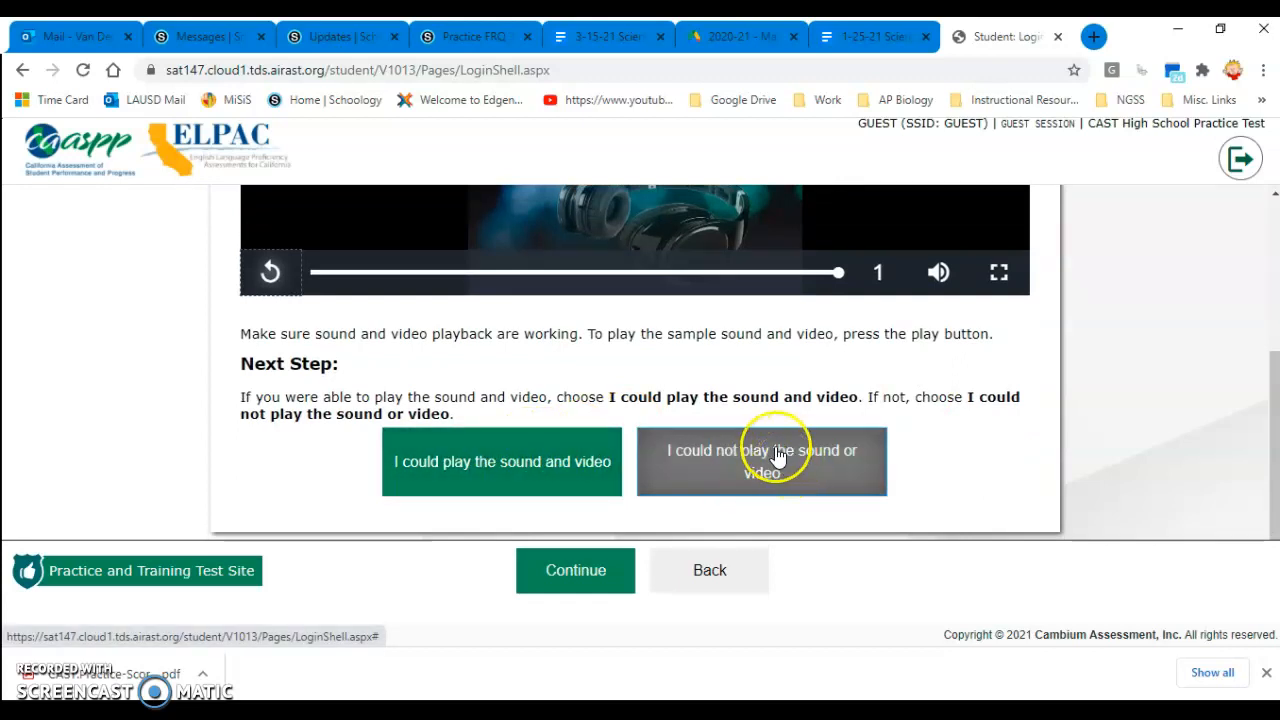
mouse_move(1104, 272)
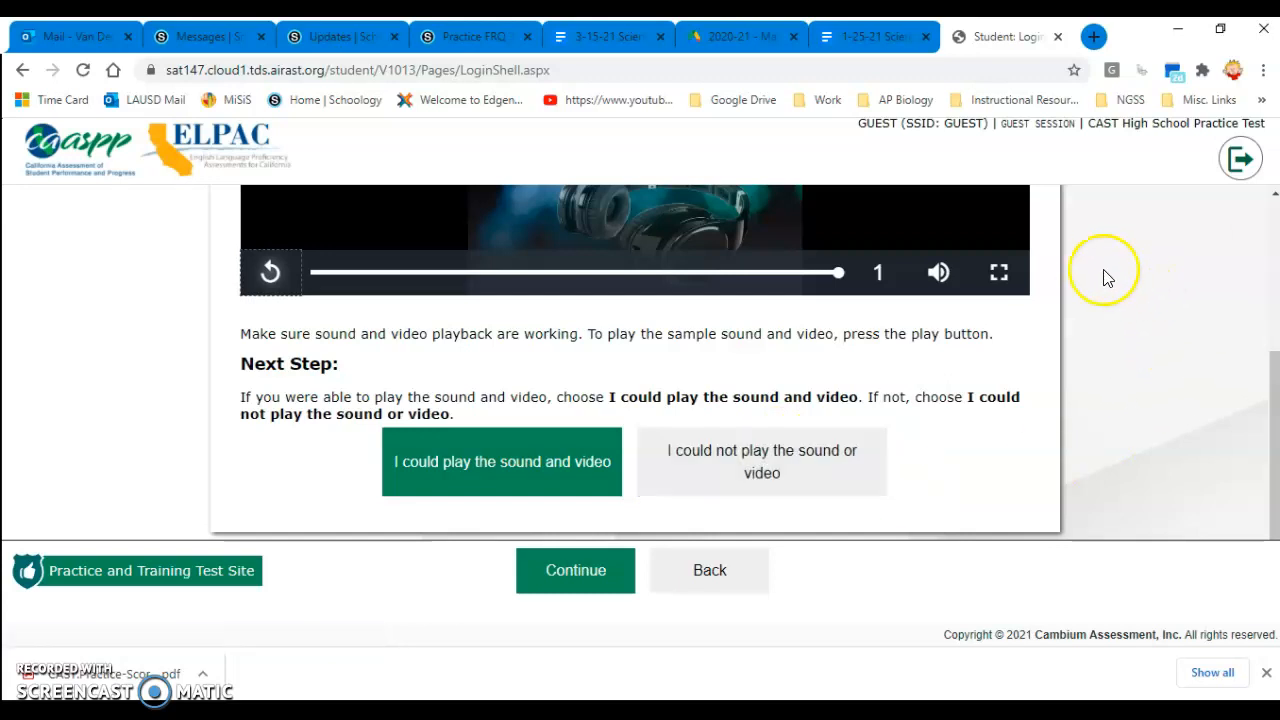
mouse_move(1116, 434)
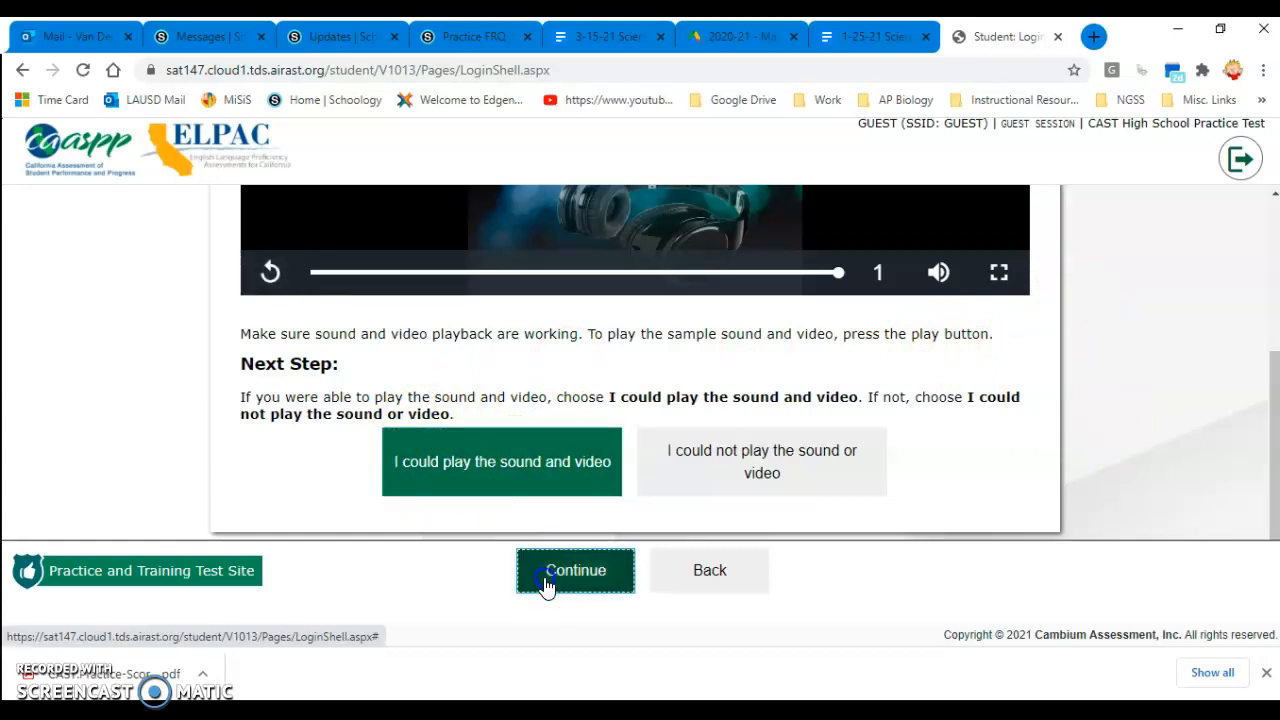
click(576, 570)
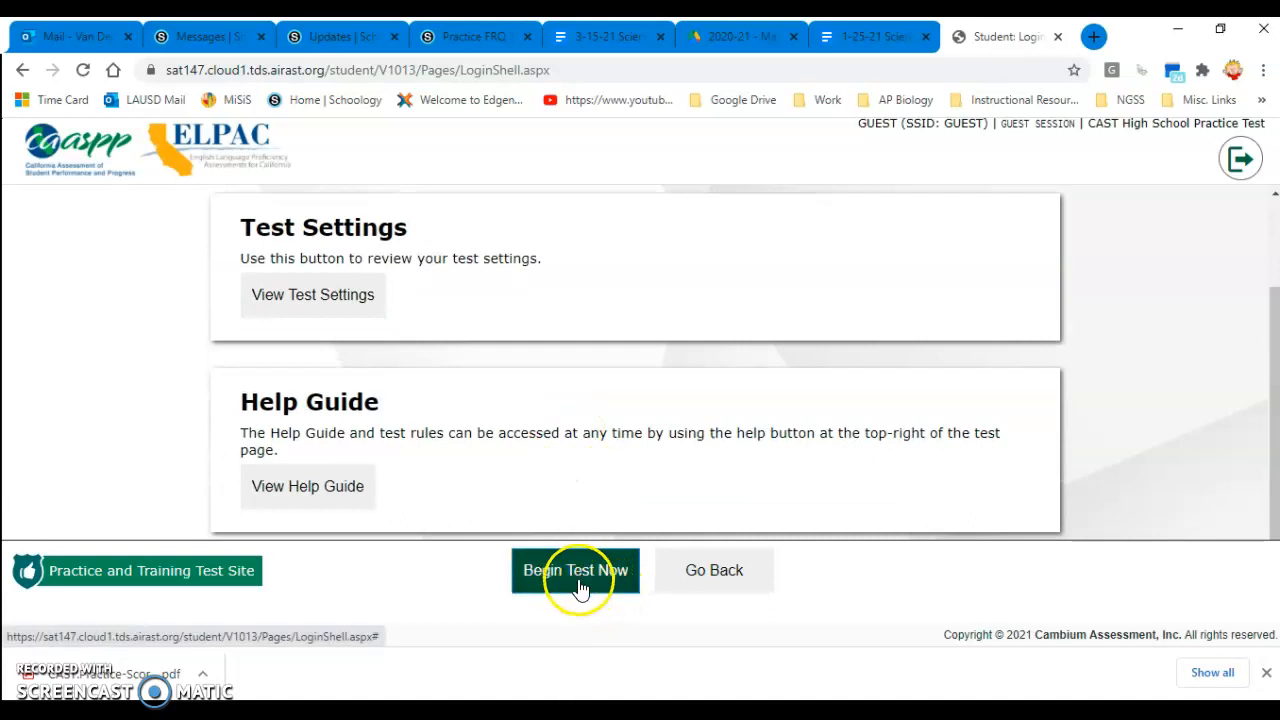
Begin the CAST High School Practice Test so question 1 about leaf beetles appears.
click(576, 570)
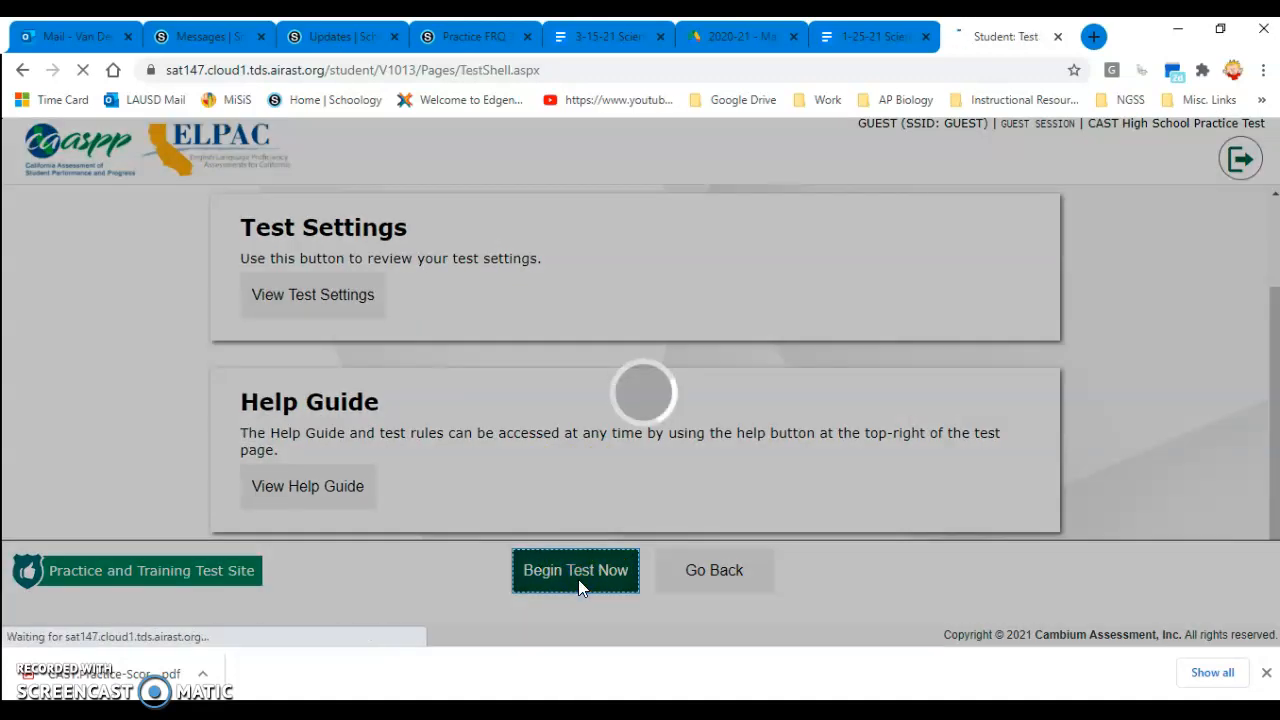
click(576, 570)
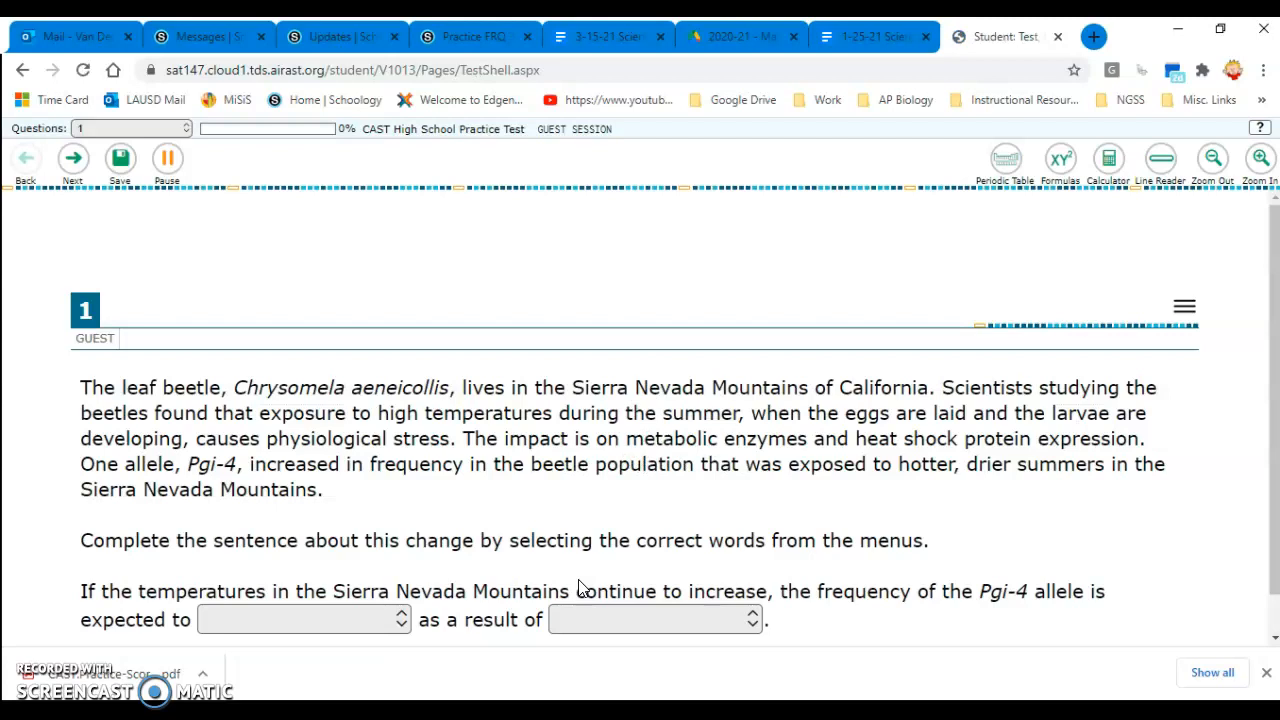
mouse_move(710, 488)
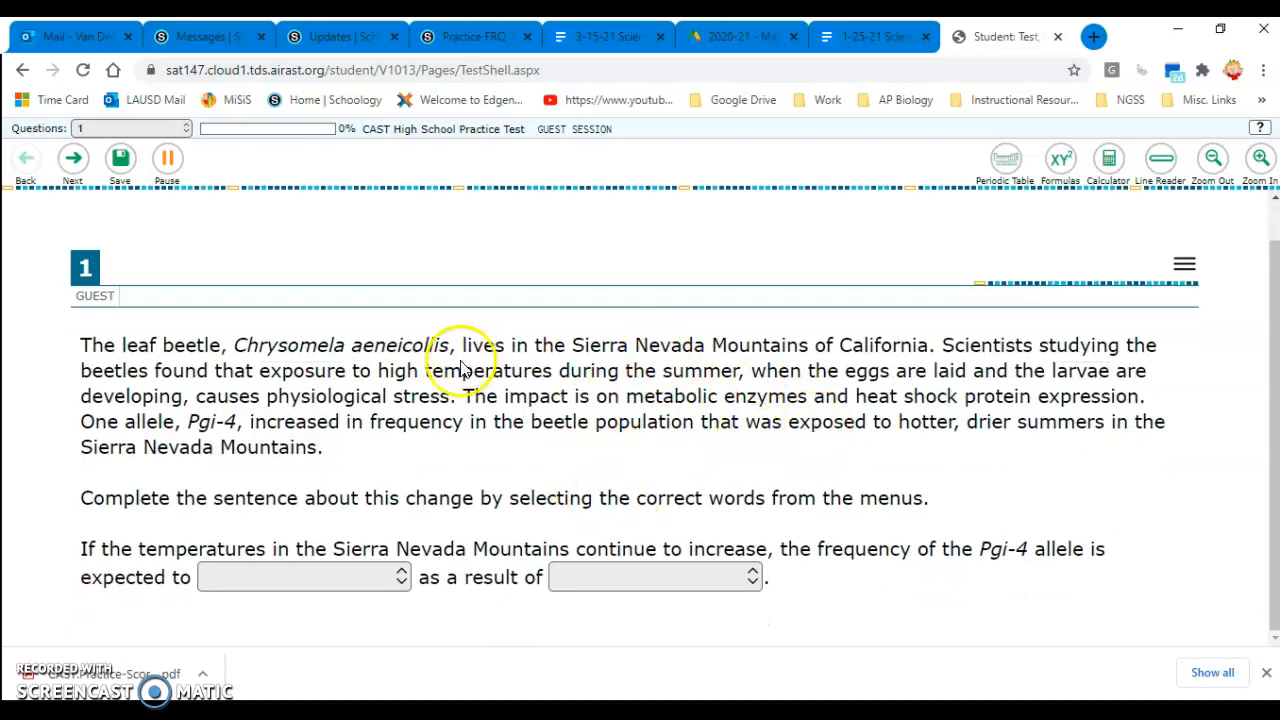
mouse_move(448, 476)
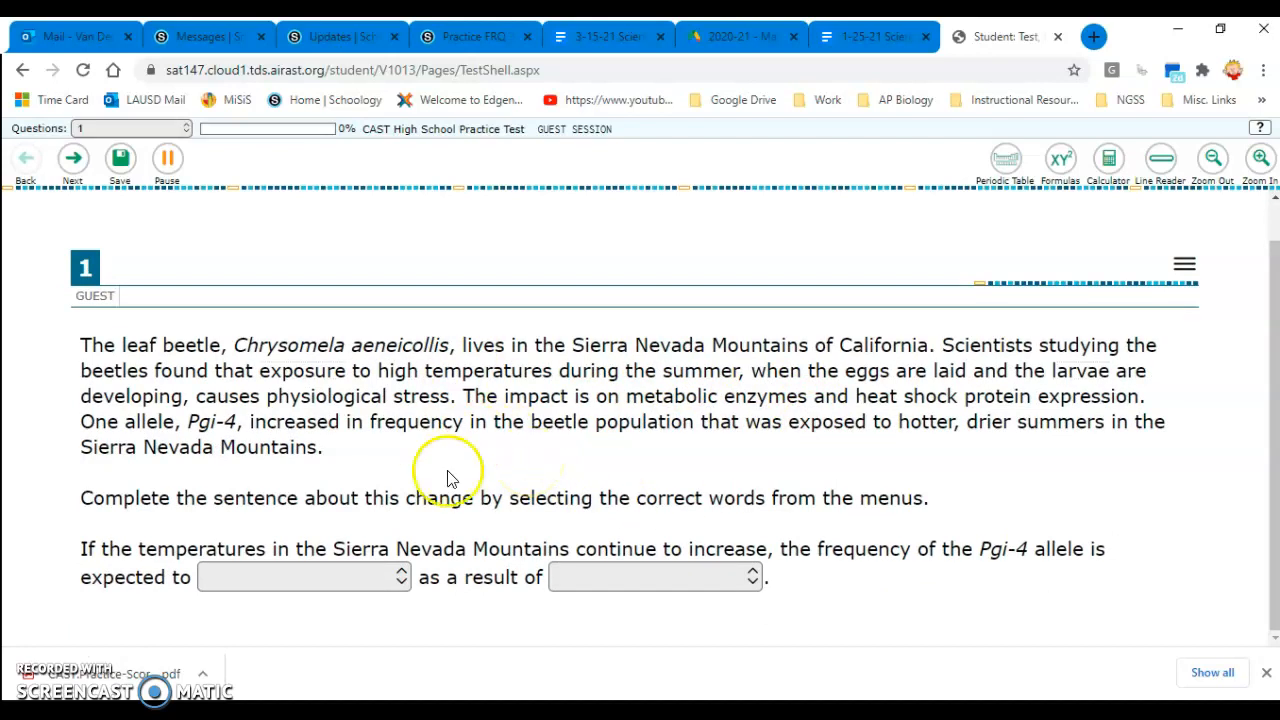
mouse_move(488, 578)
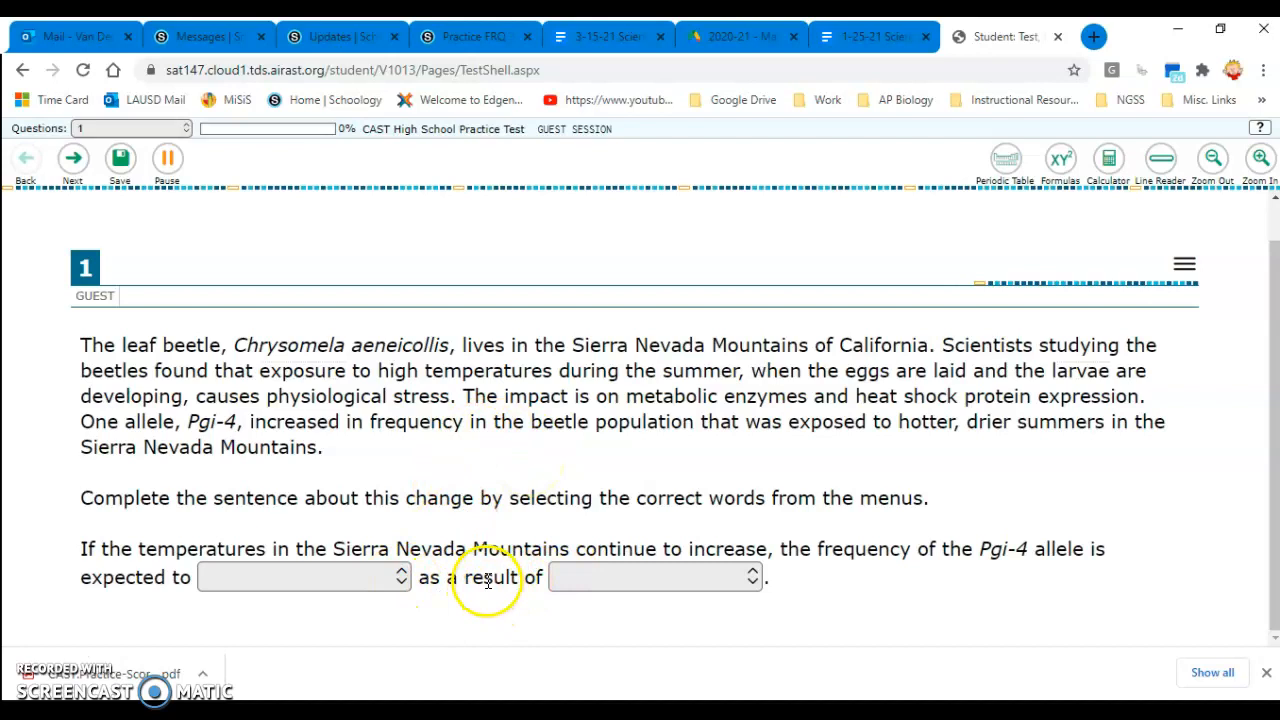
click(400, 576)
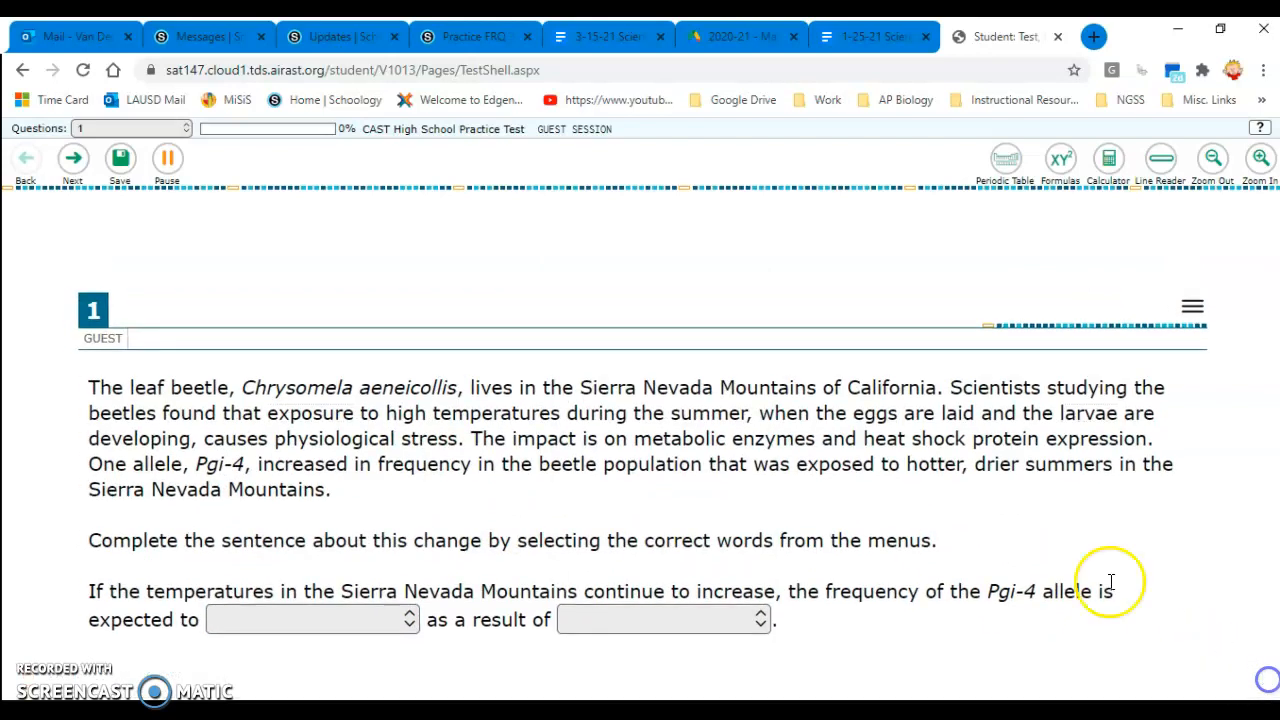
mouse_move(838, 510)
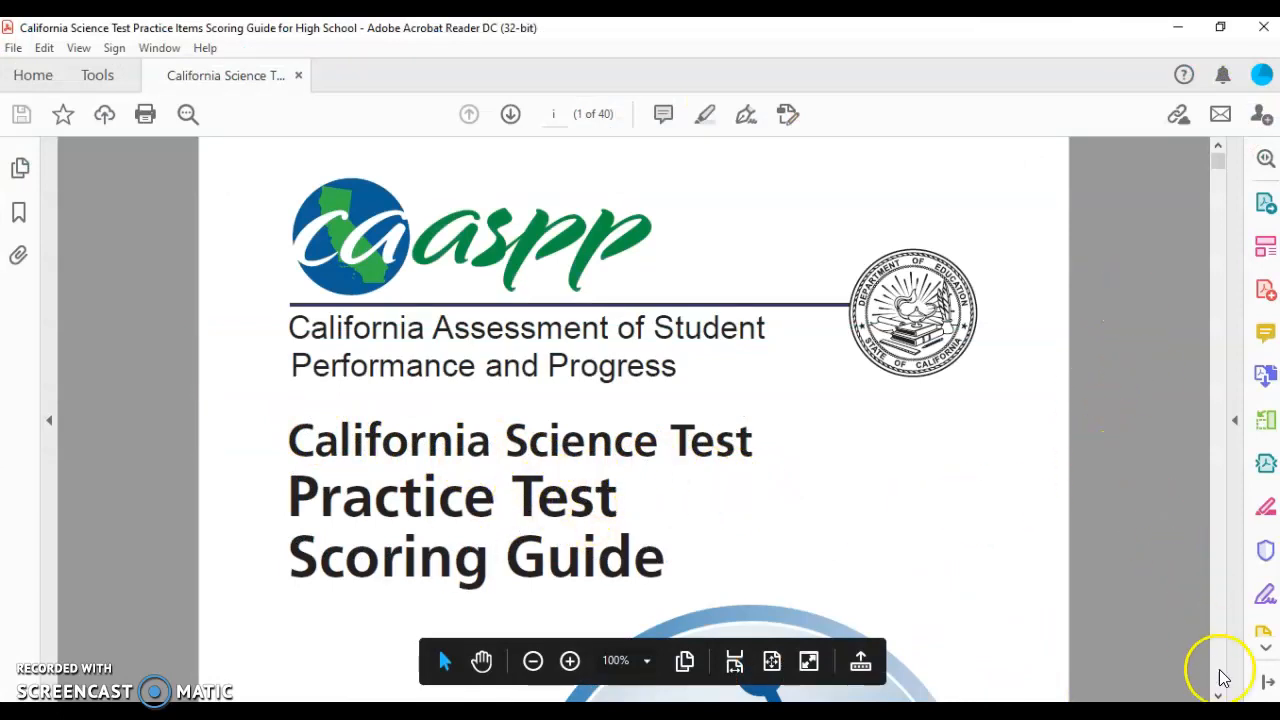
Scroll the scoring guide to the High School Practice Test Items table with item 1's key.
scroll(down, 3)
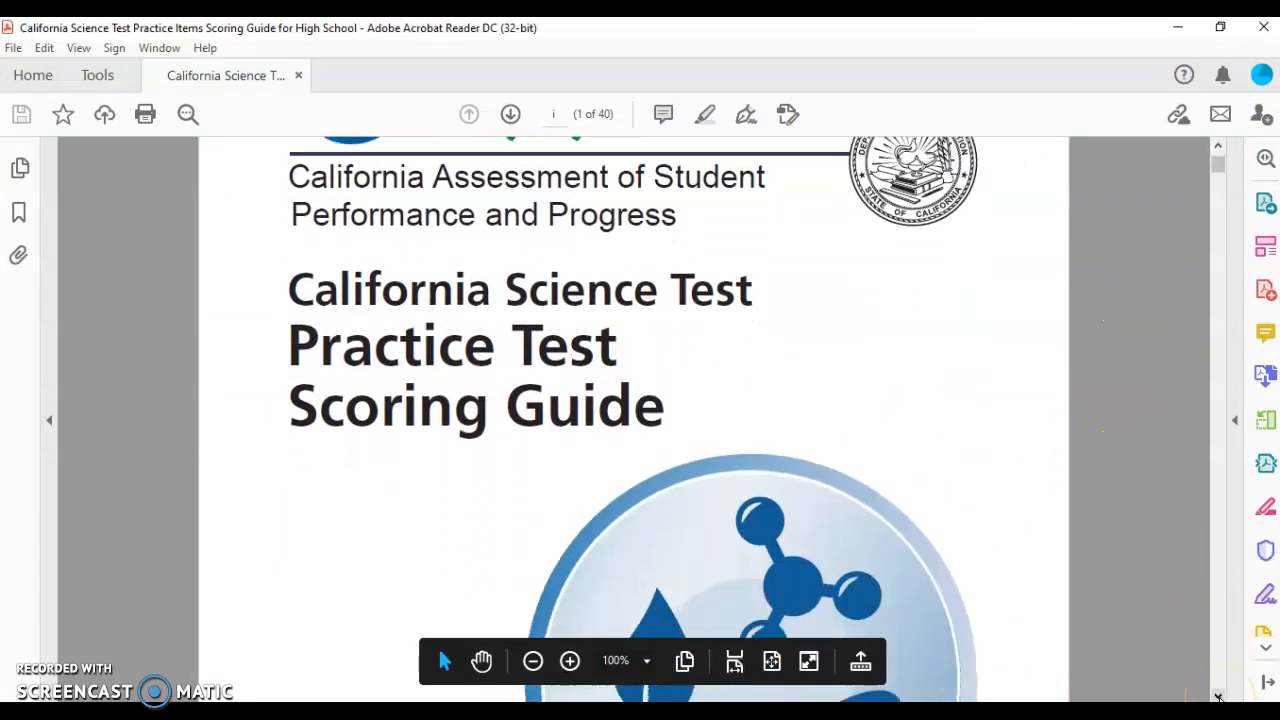
scroll(down, 3)
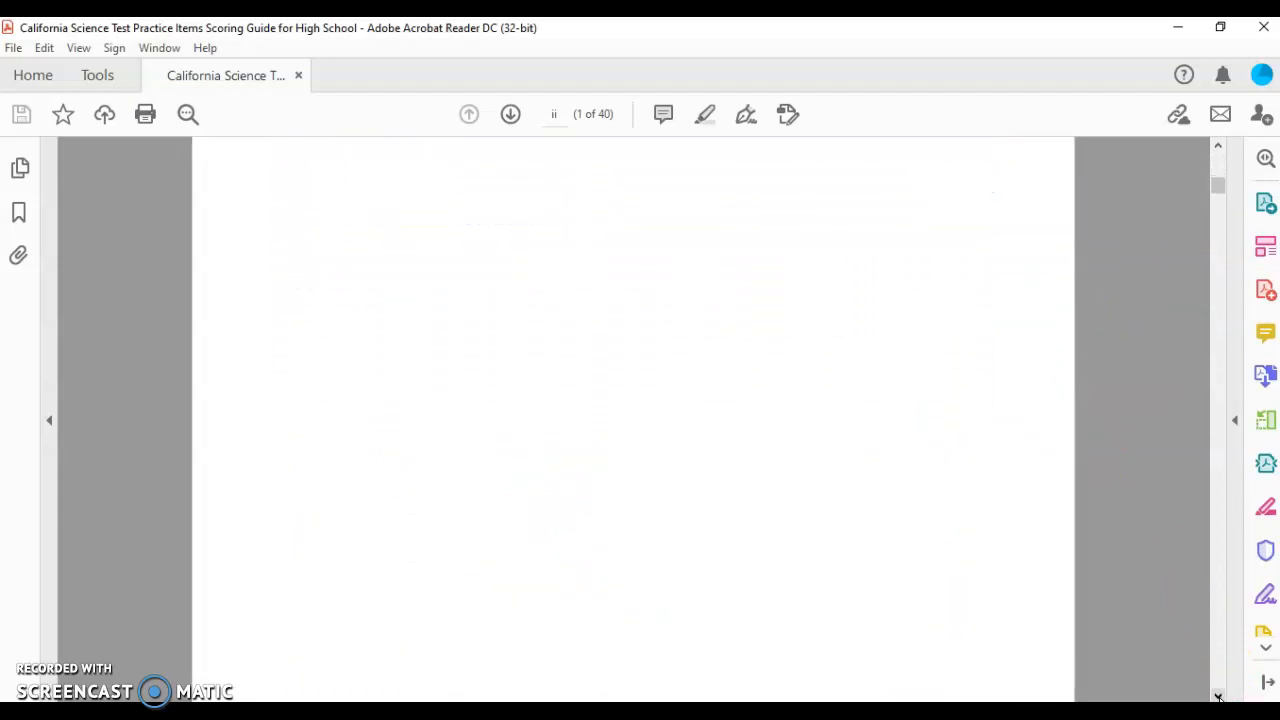
scroll(down, 3)
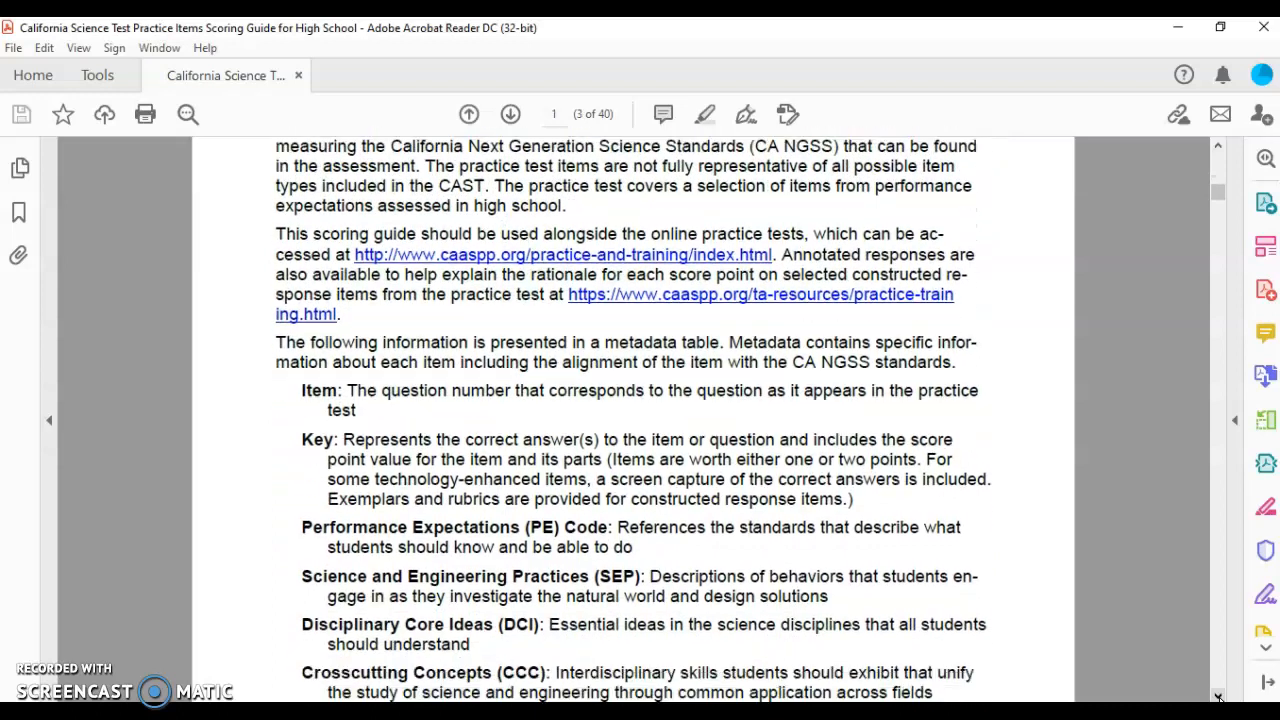
scroll(down, 3)
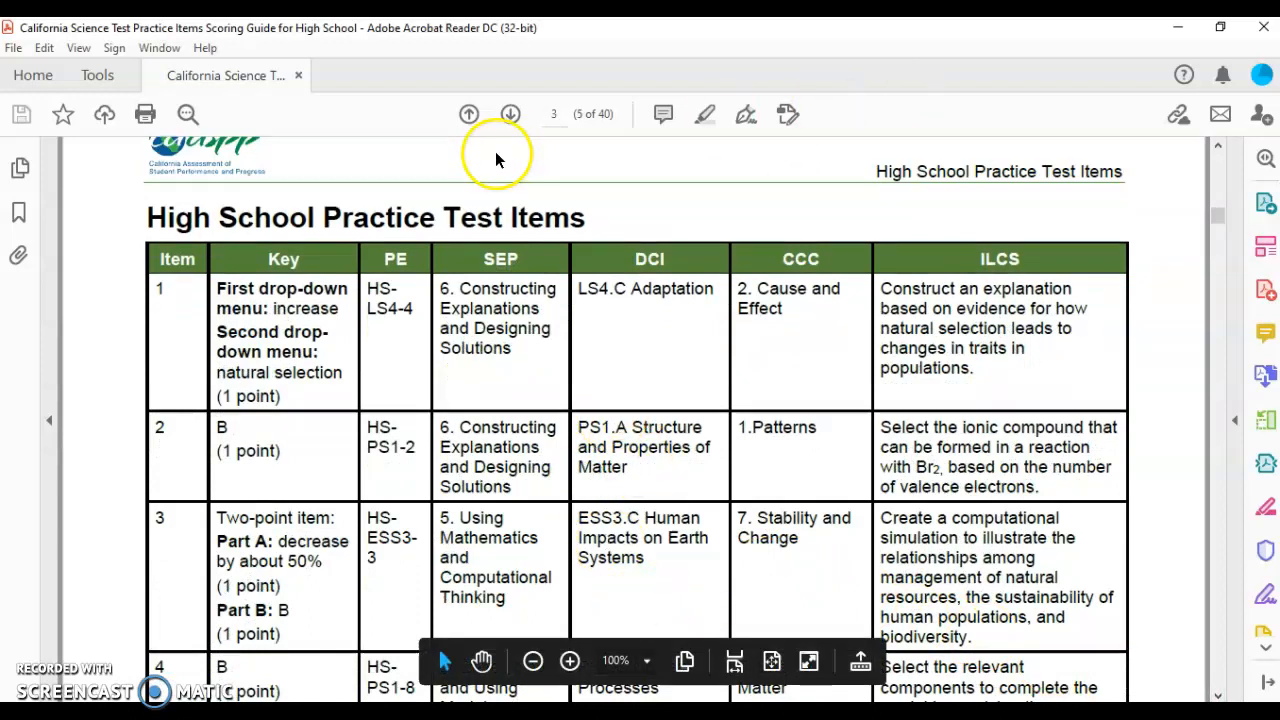
mouse_move(168, 340)
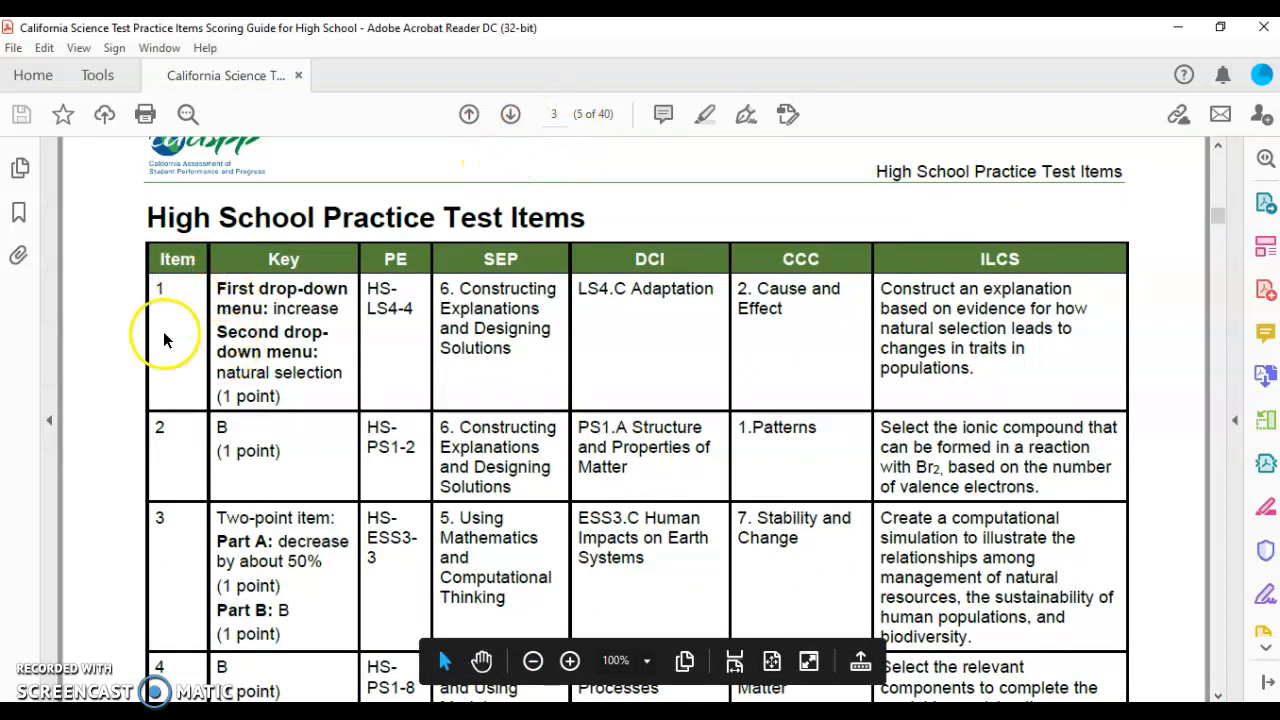
mouse_move(310, 280)
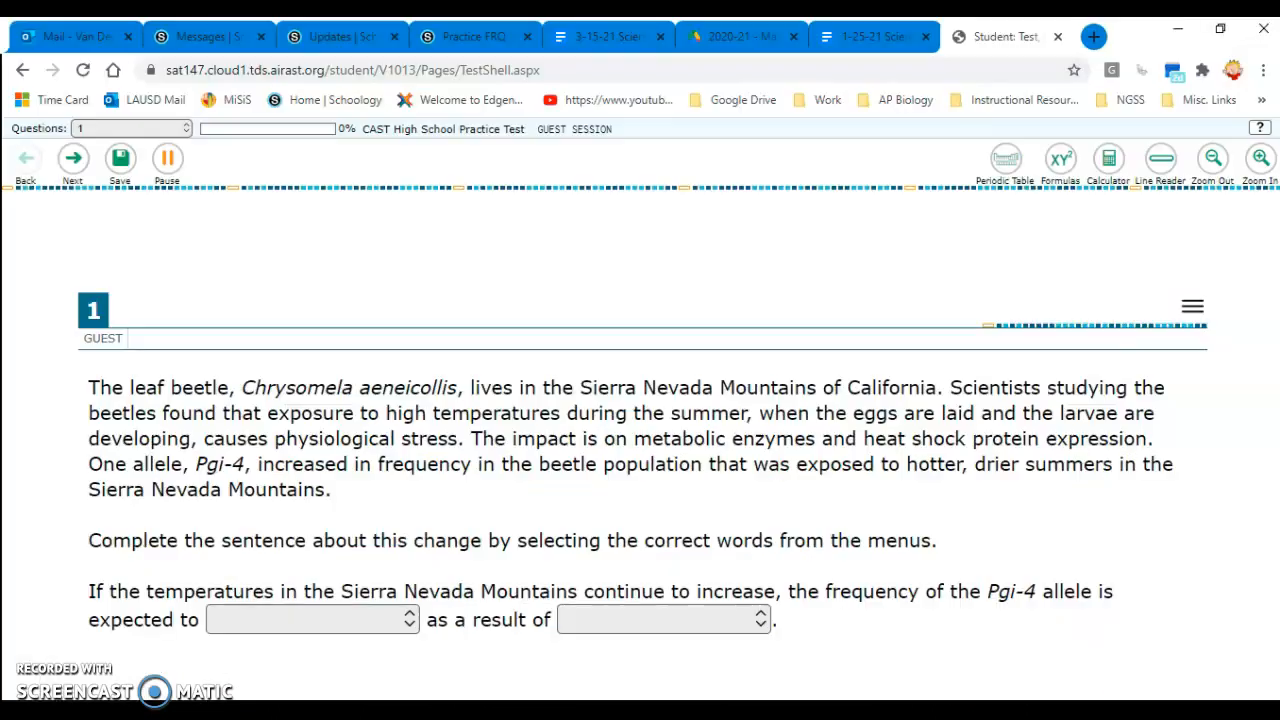
Fill question 1's blanks with 'increase' and 'natural selection'.
click(312, 620)
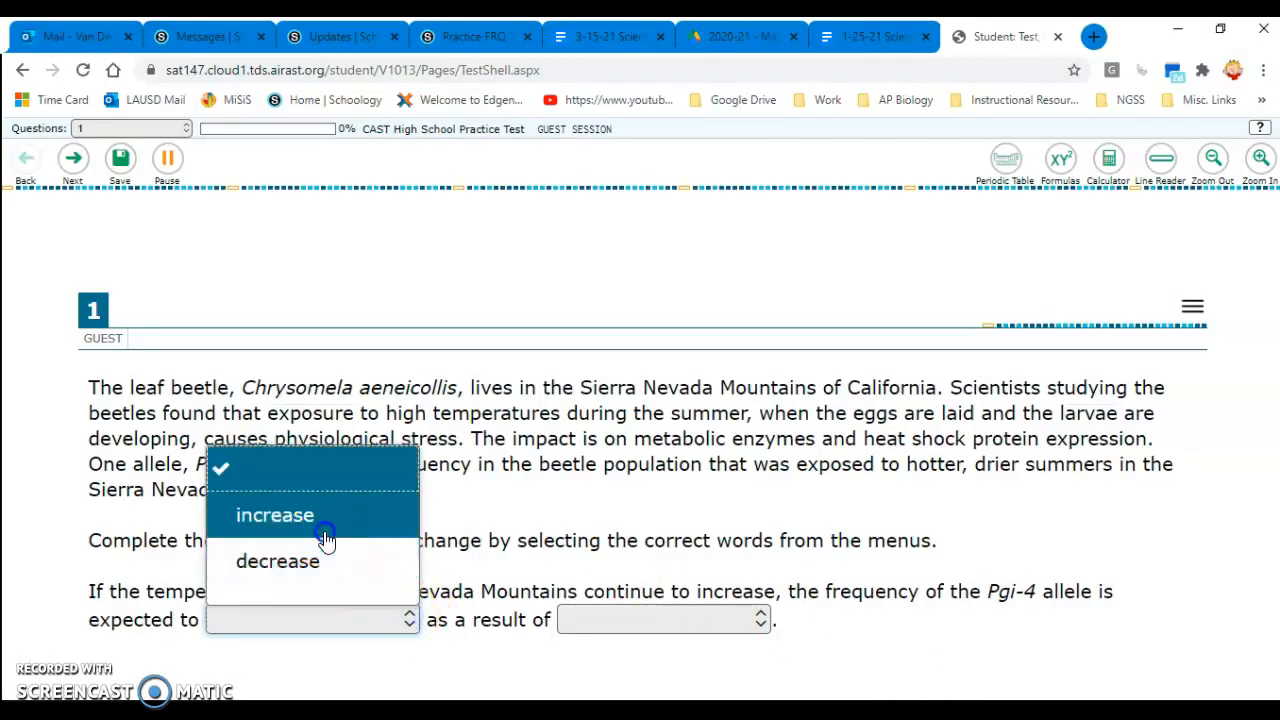
click(274, 516)
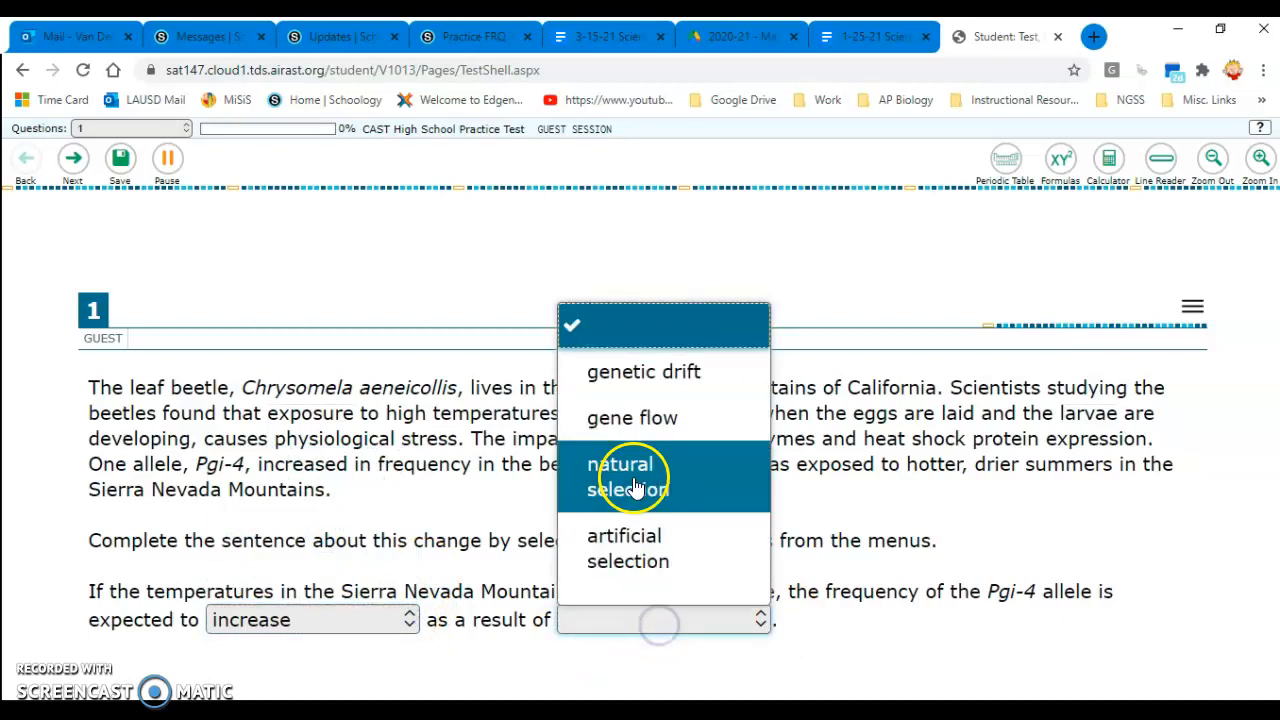
click(628, 476)
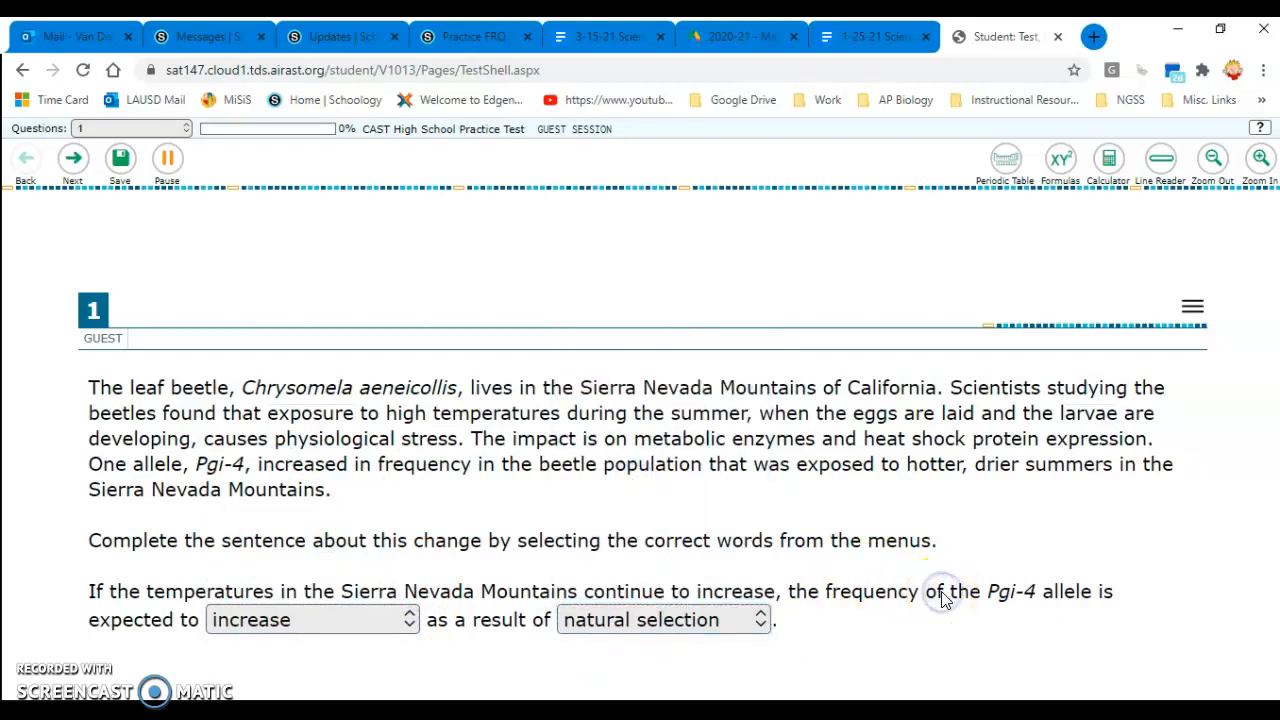
mouse_move(904, 512)
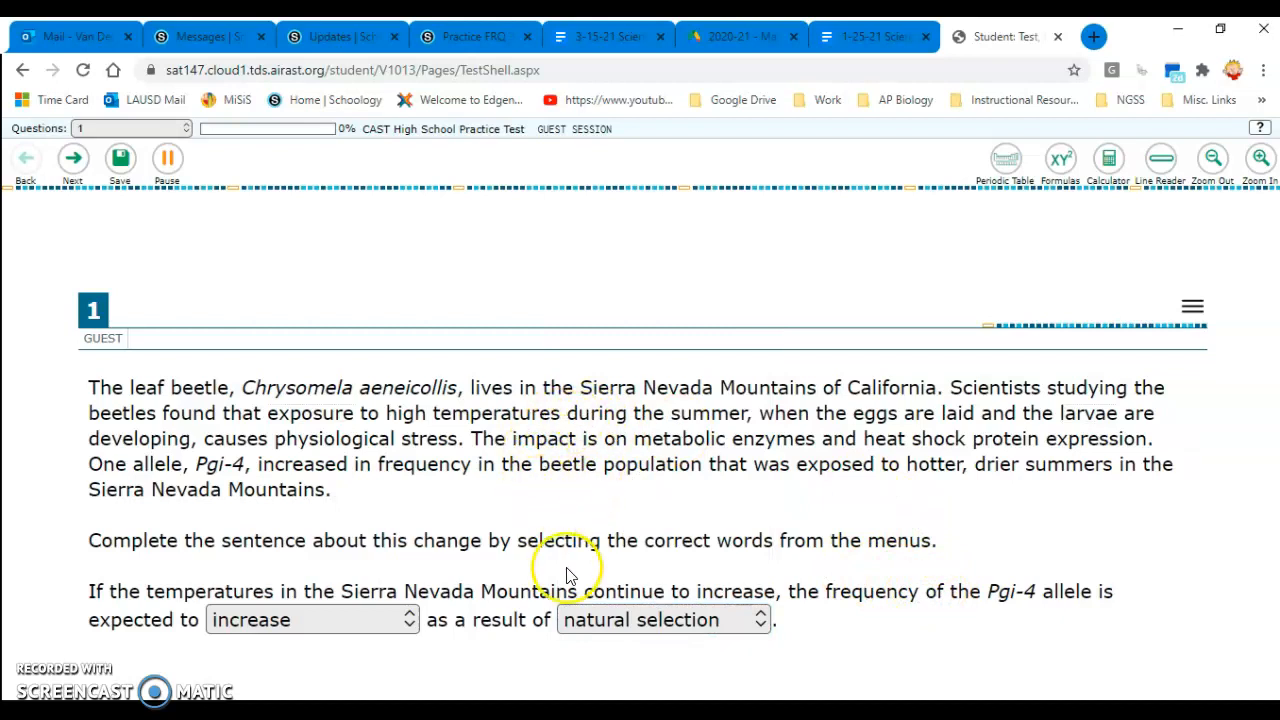
mouse_move(656, 504)
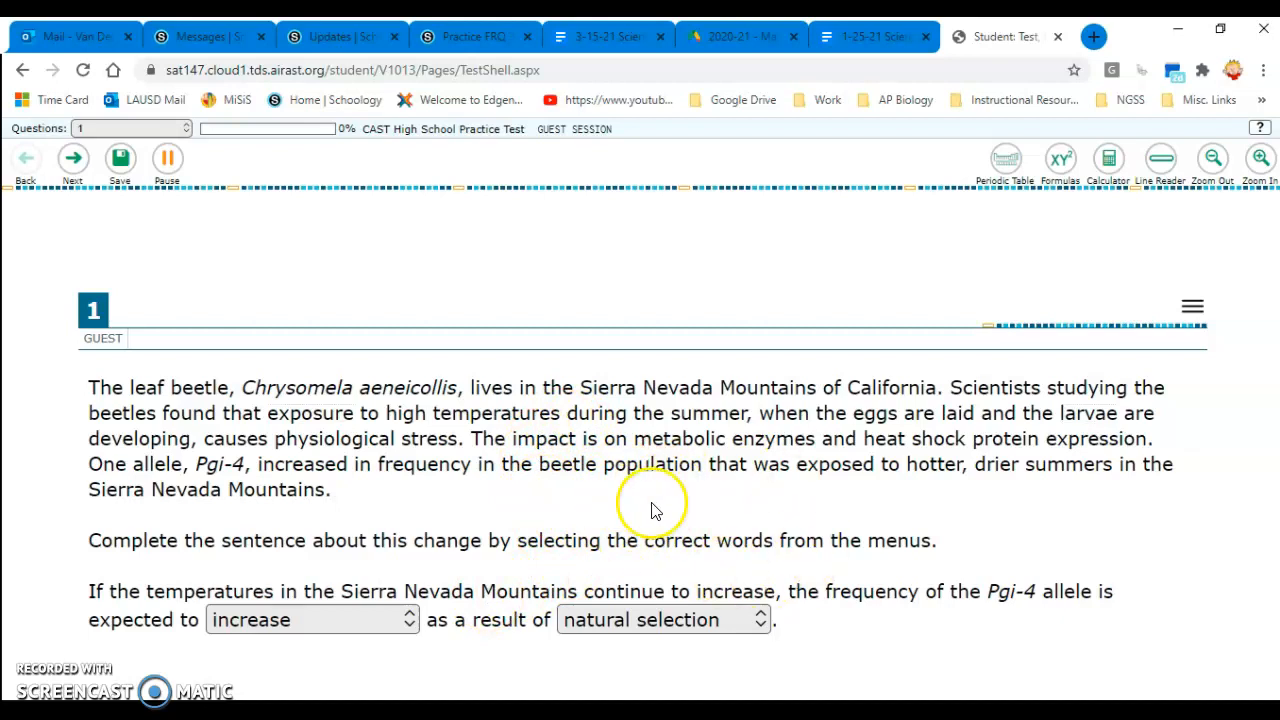
mouse_move(776, 440)
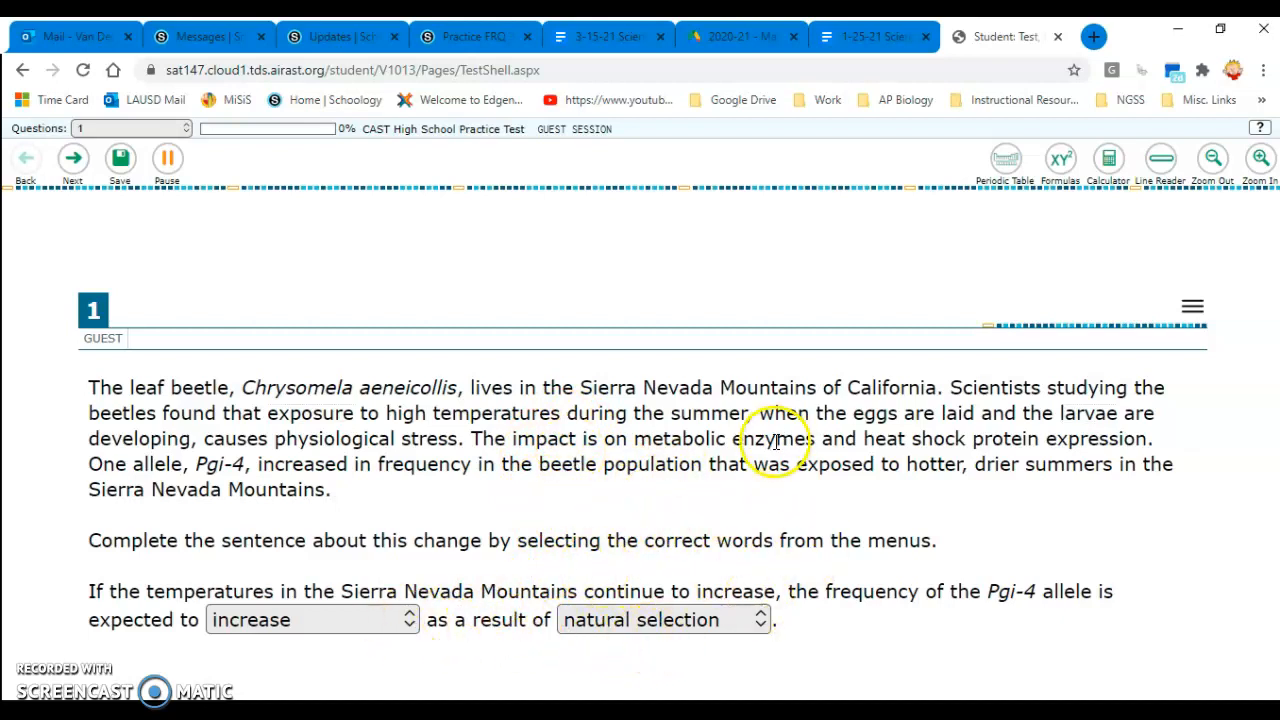
mouse_move(660, 504)
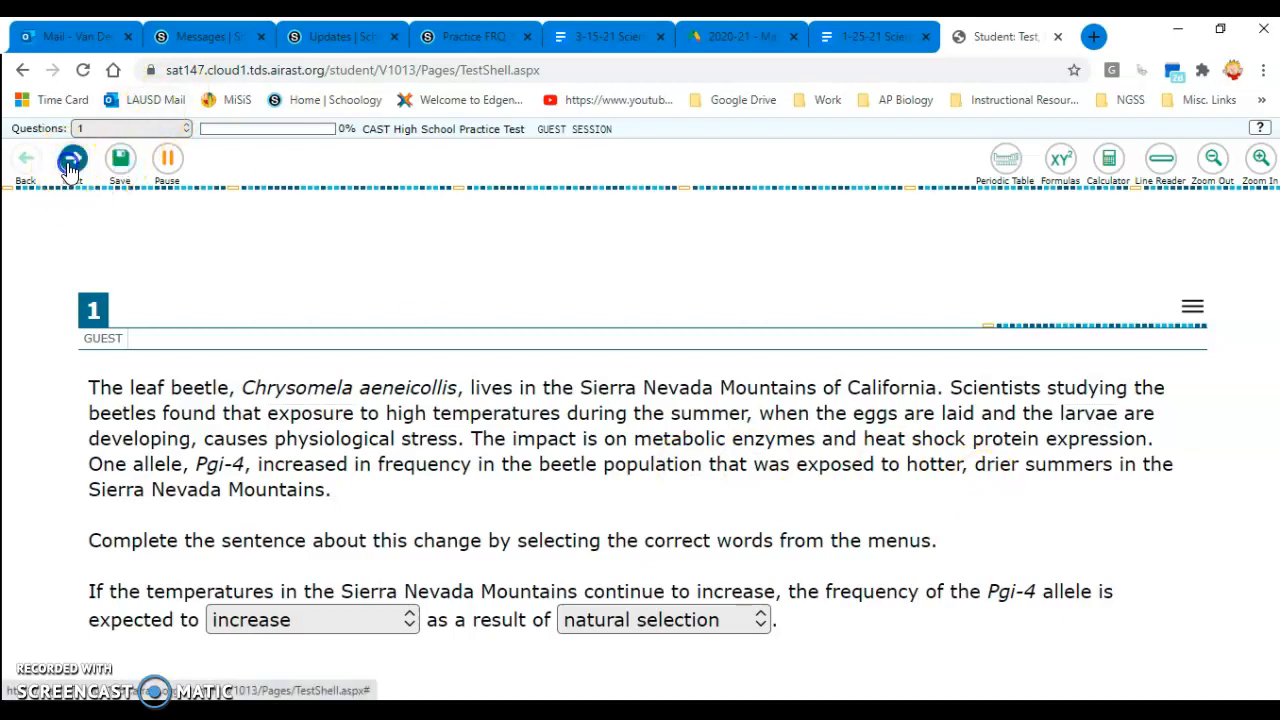
Advance to question 2, view the Periodic Table reference, then close it.
click(72, 158)
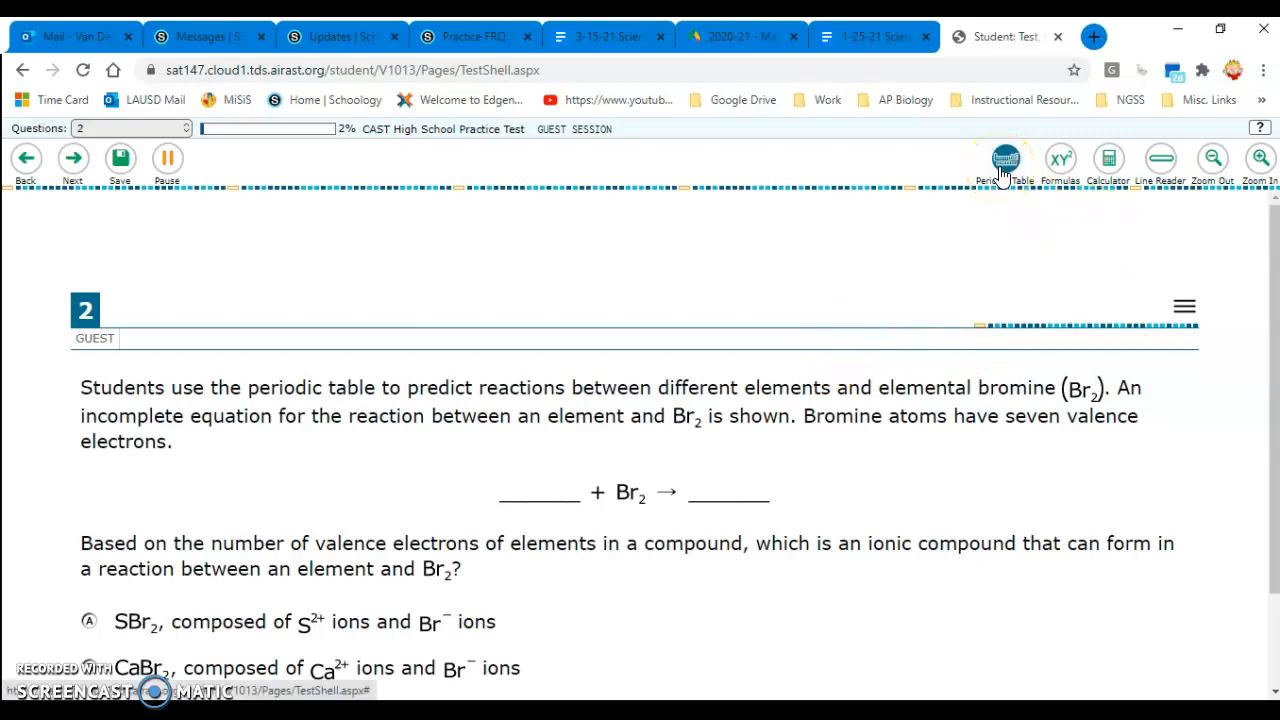
click(1004, 158)
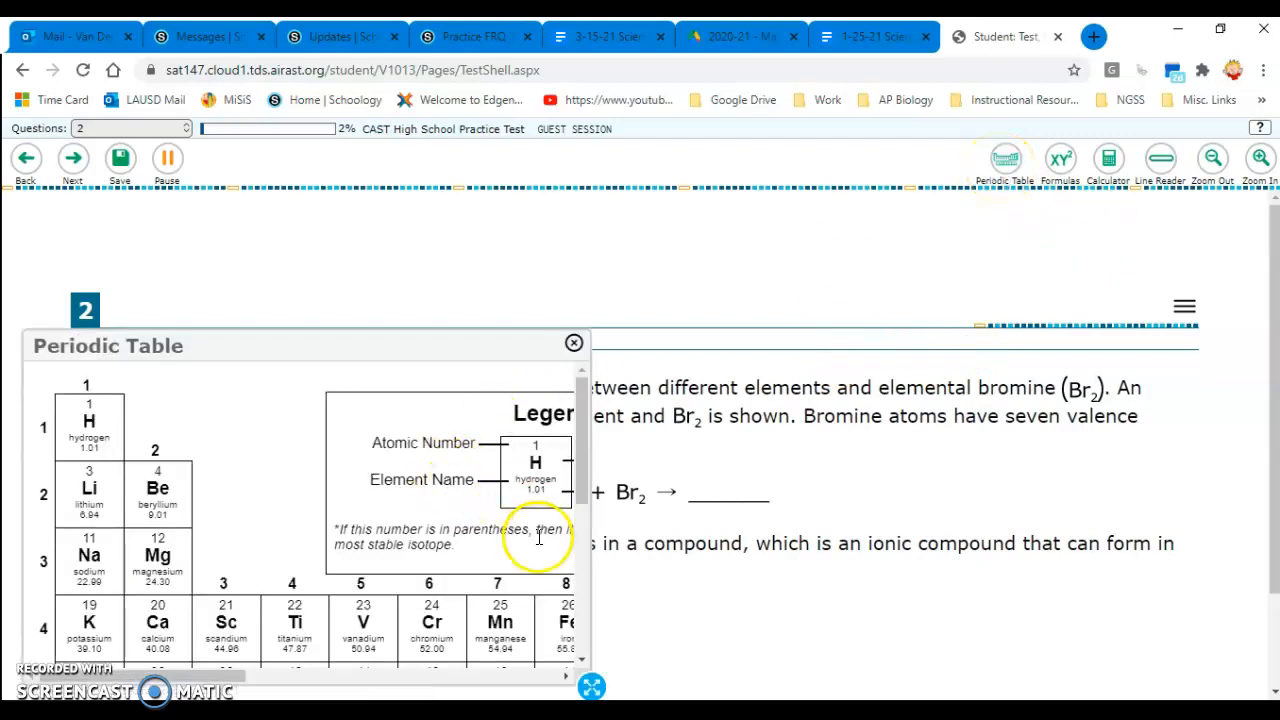
mouse_move(476, 336)
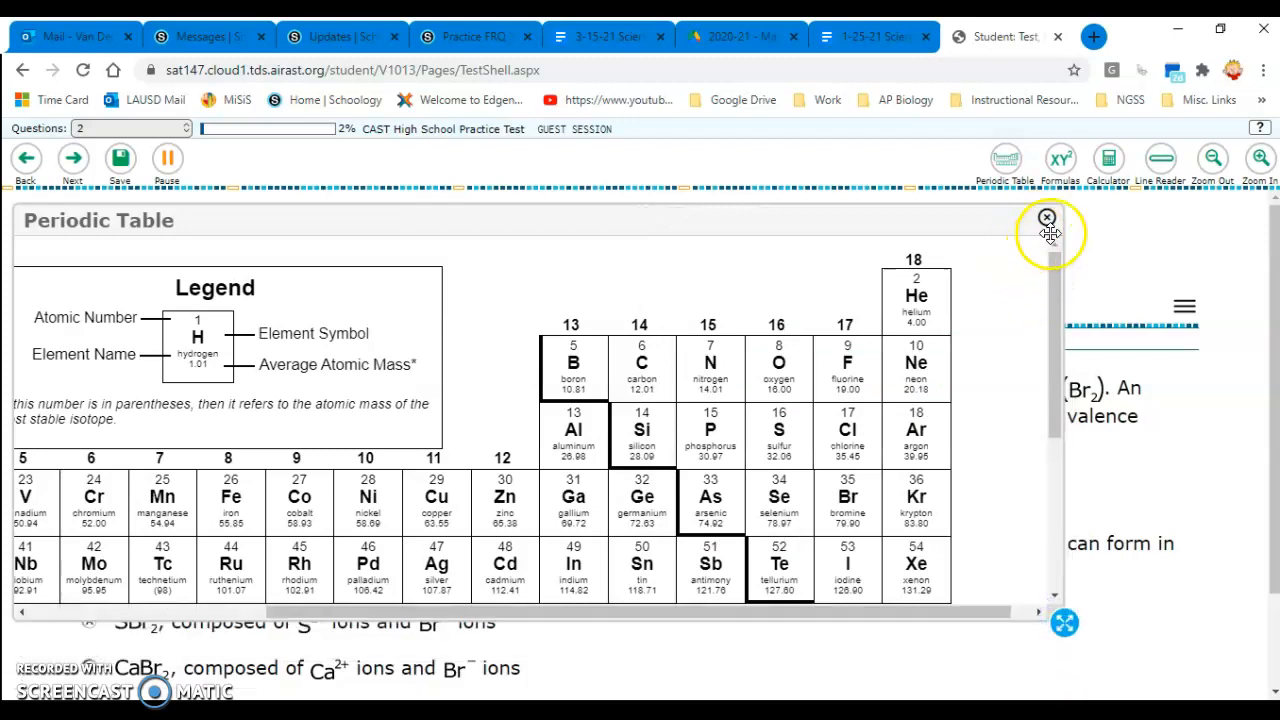
click(1048, 216)
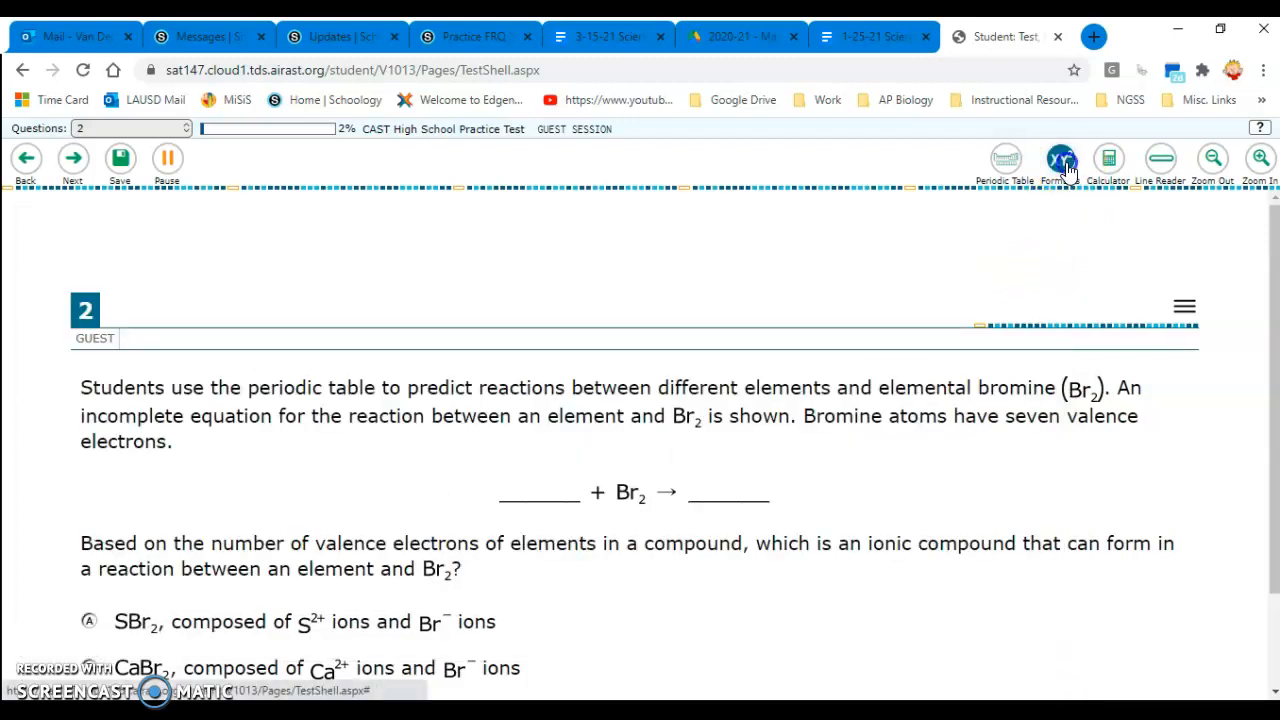
click(1060, 158)
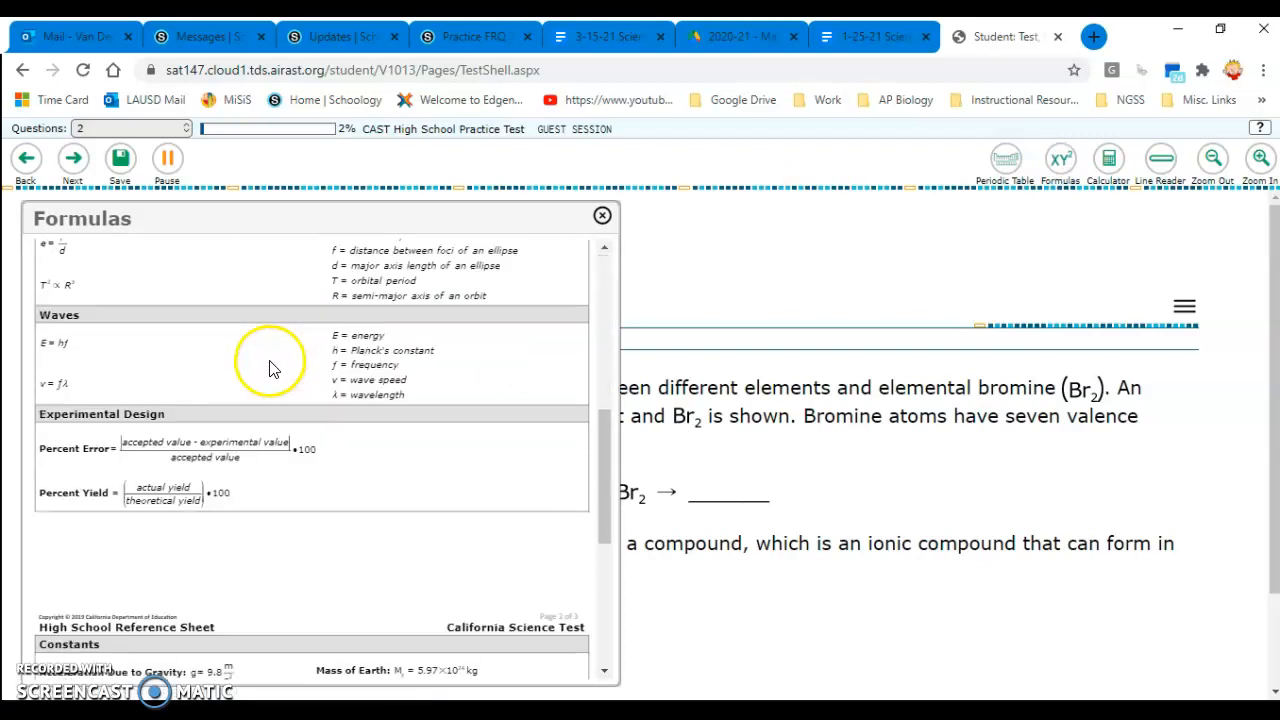
click(600, 216)
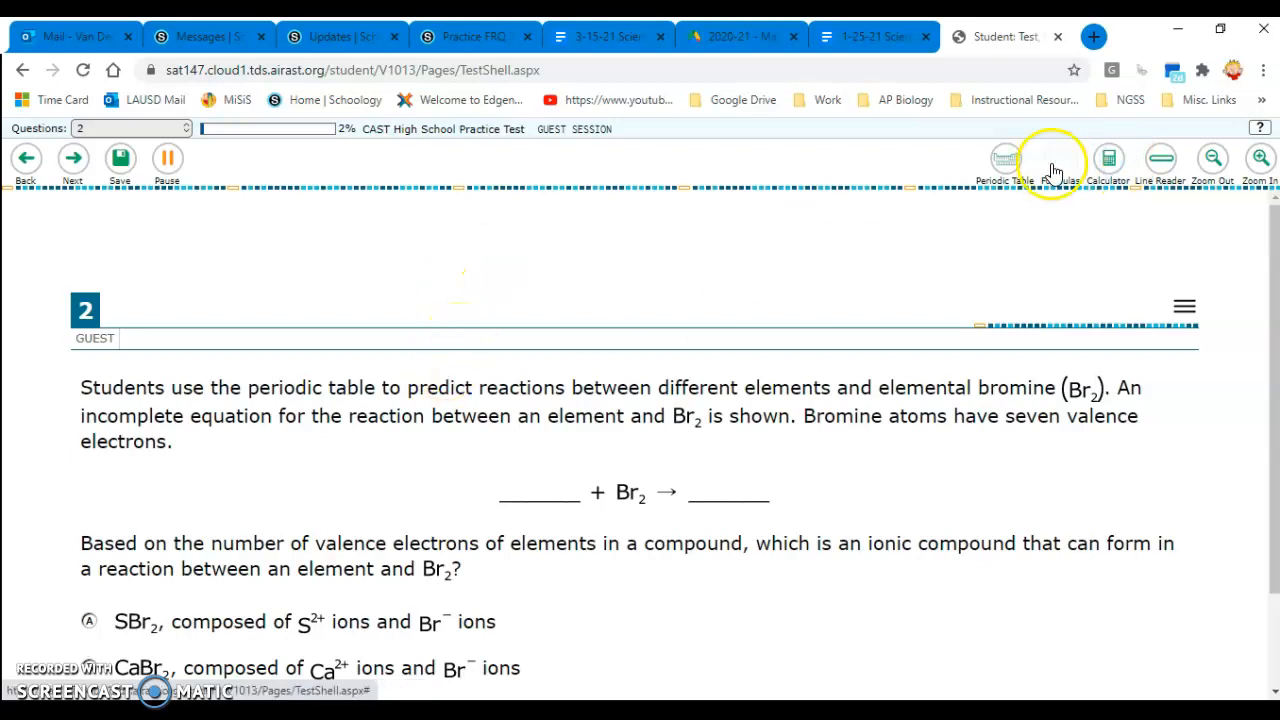
click(1108, 158)
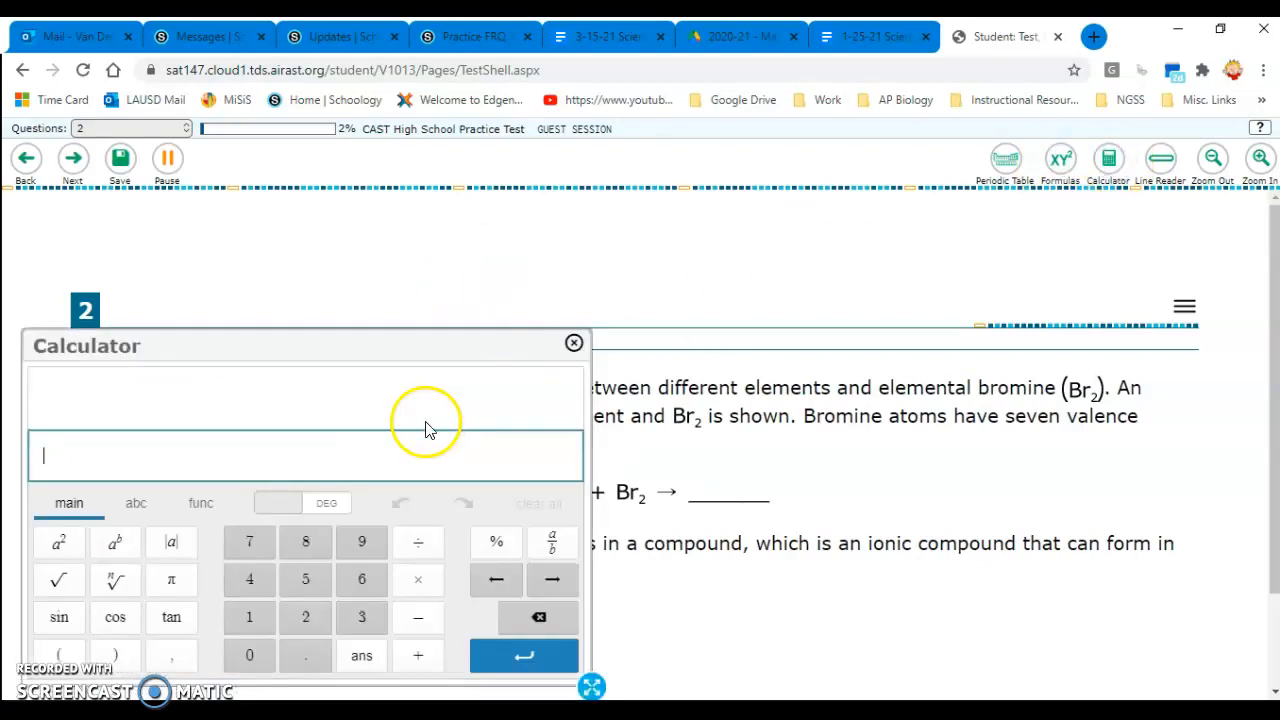
click(572, 344)
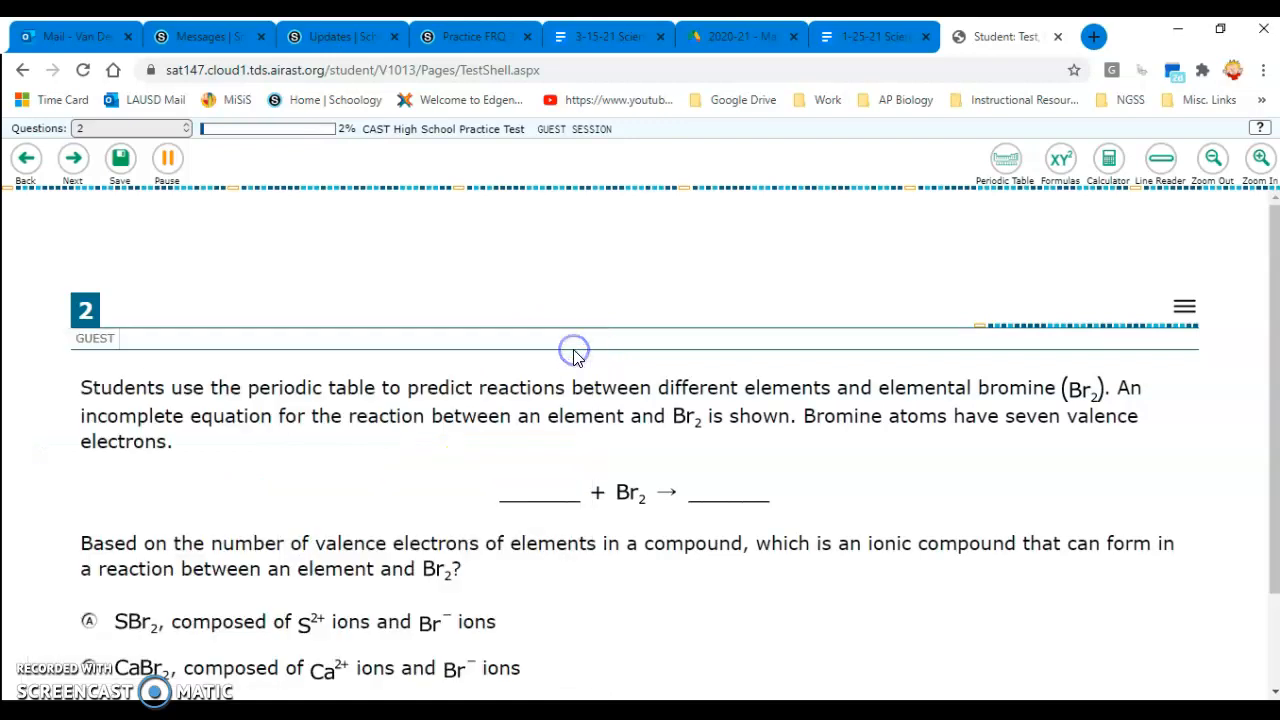
mouse_move(658, 400)
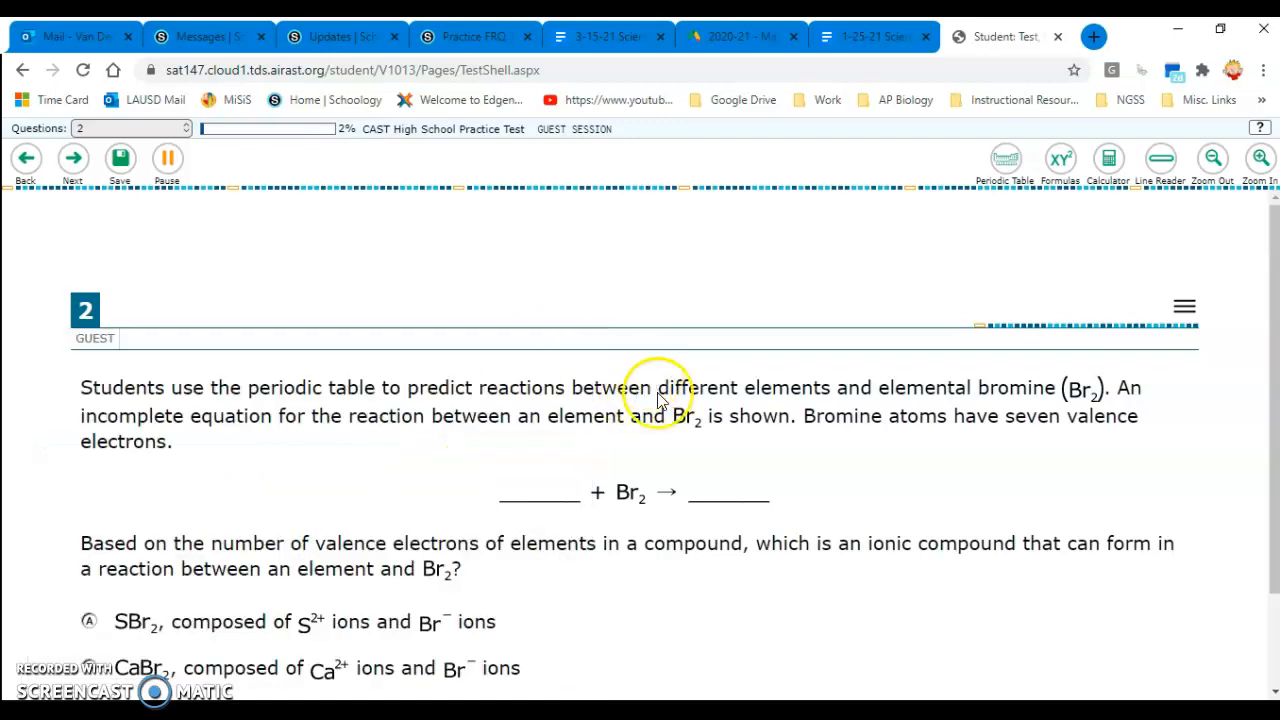